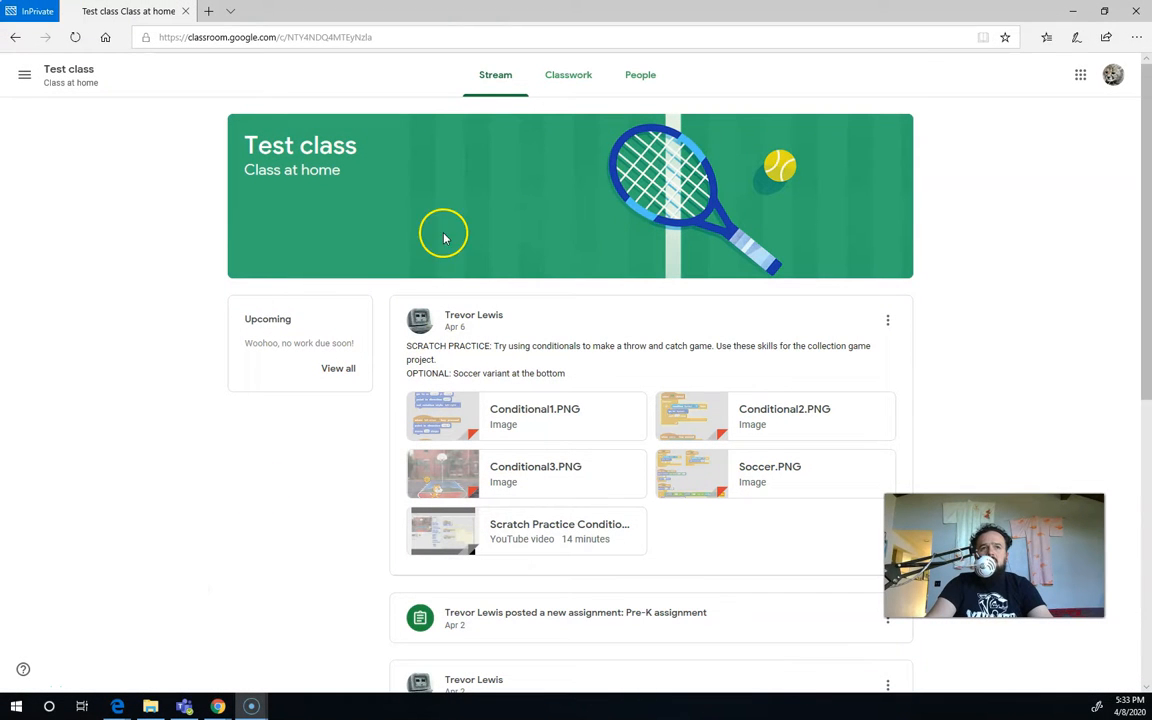
mouse_move(601, 232)
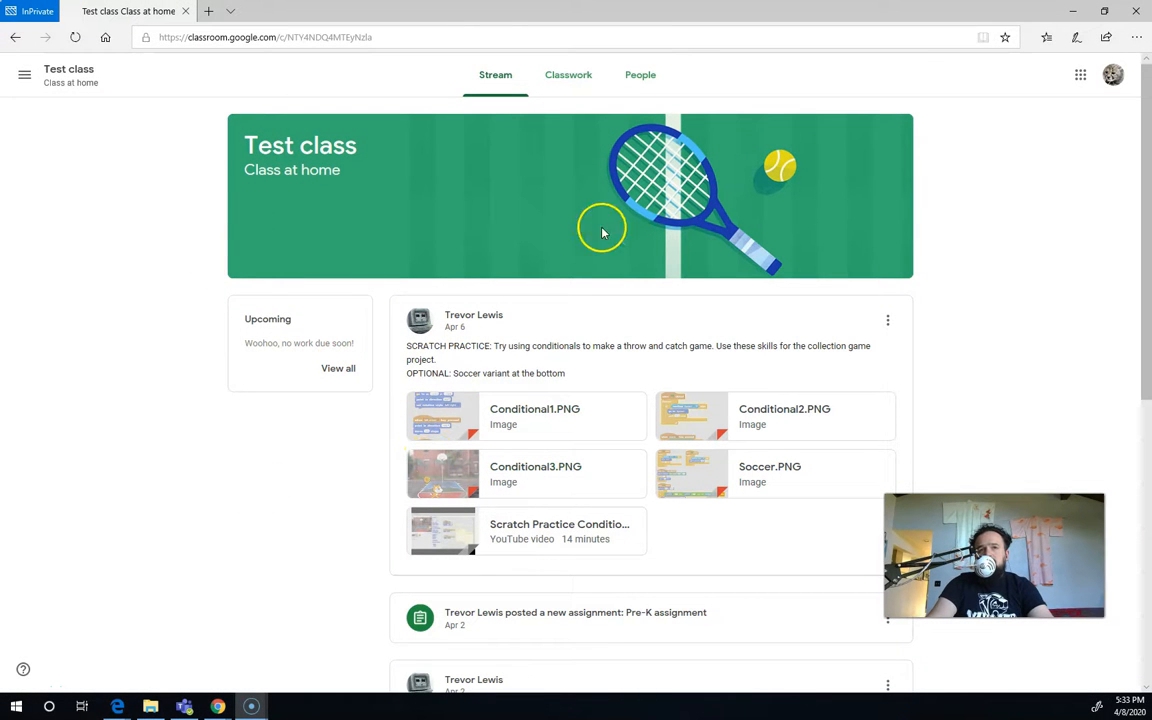
mouse_move(514, 163)
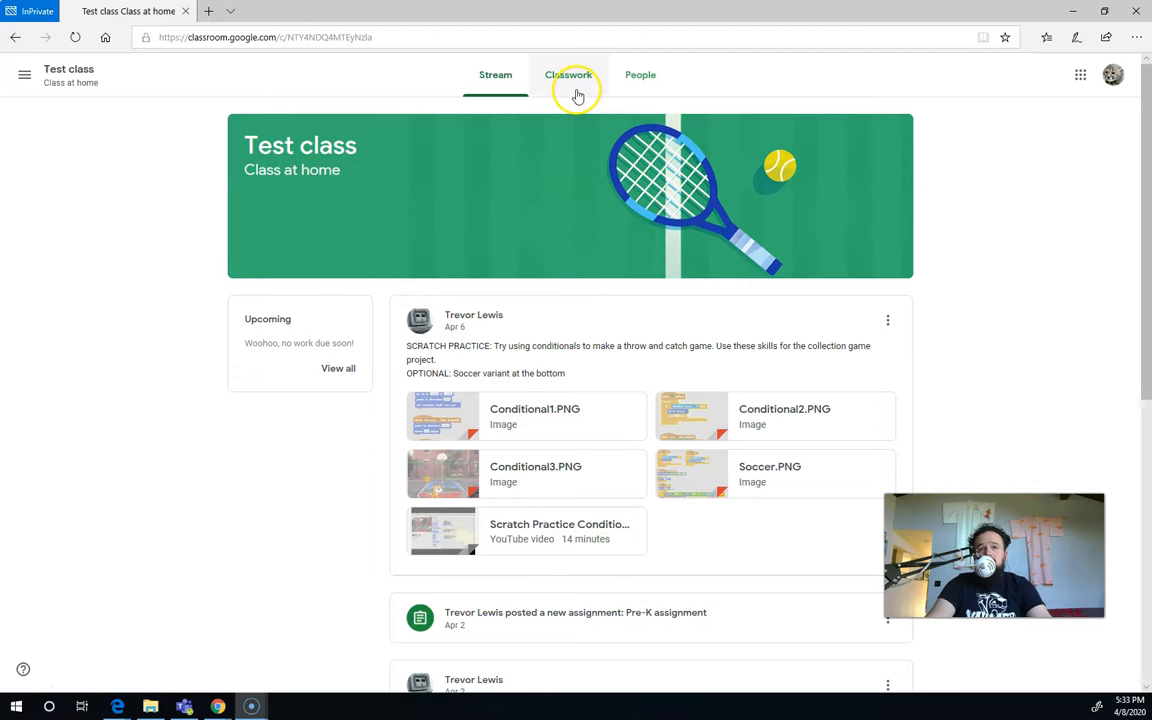
mouse_move(568, 75)
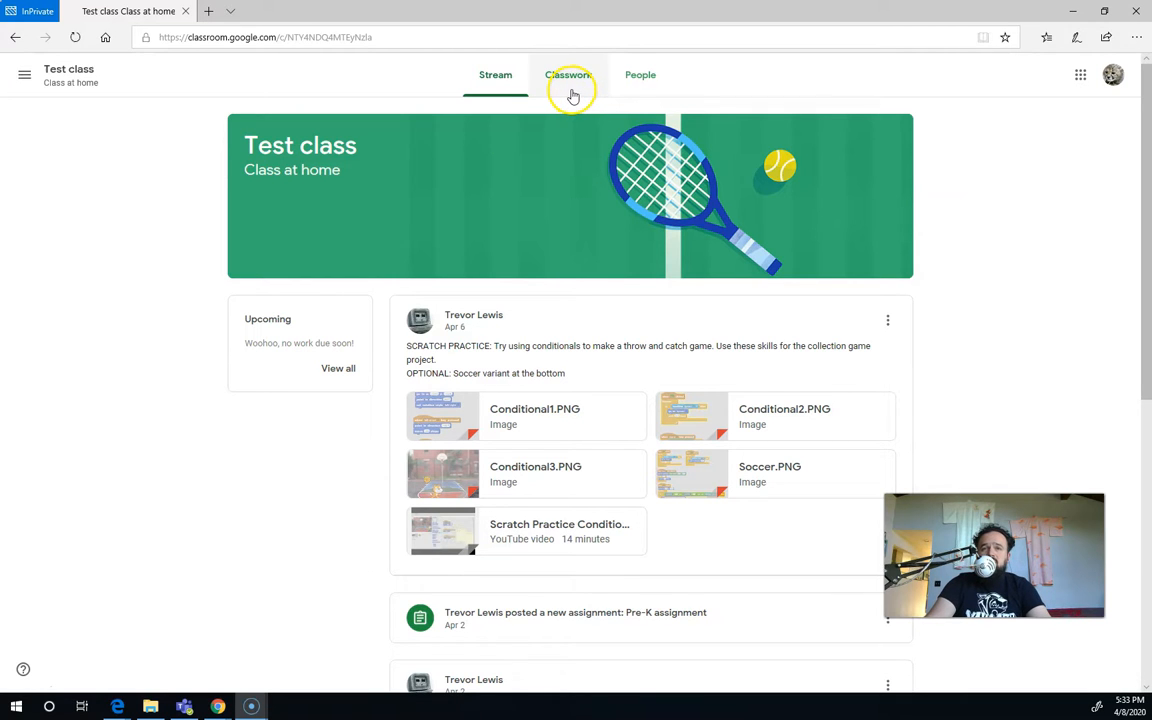
- Go to Classwork, view your work and open the Overhang Quiz details (graded 6/10)
left_click(569, 74)
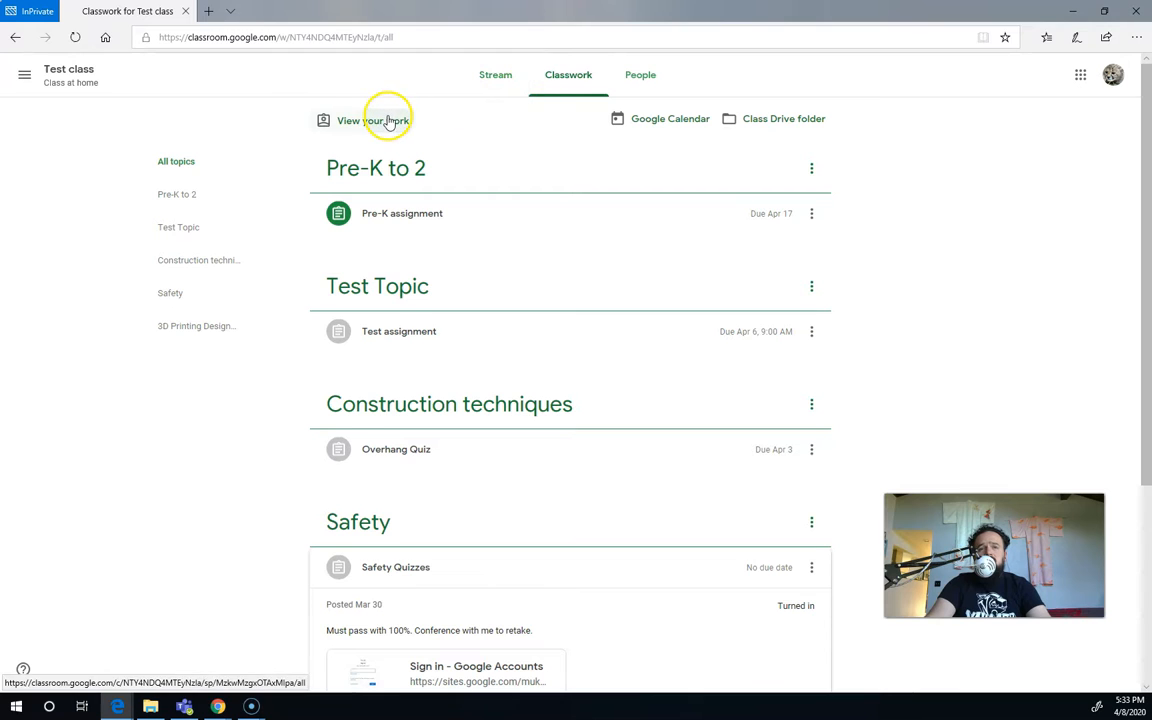
left_click(373, 120)
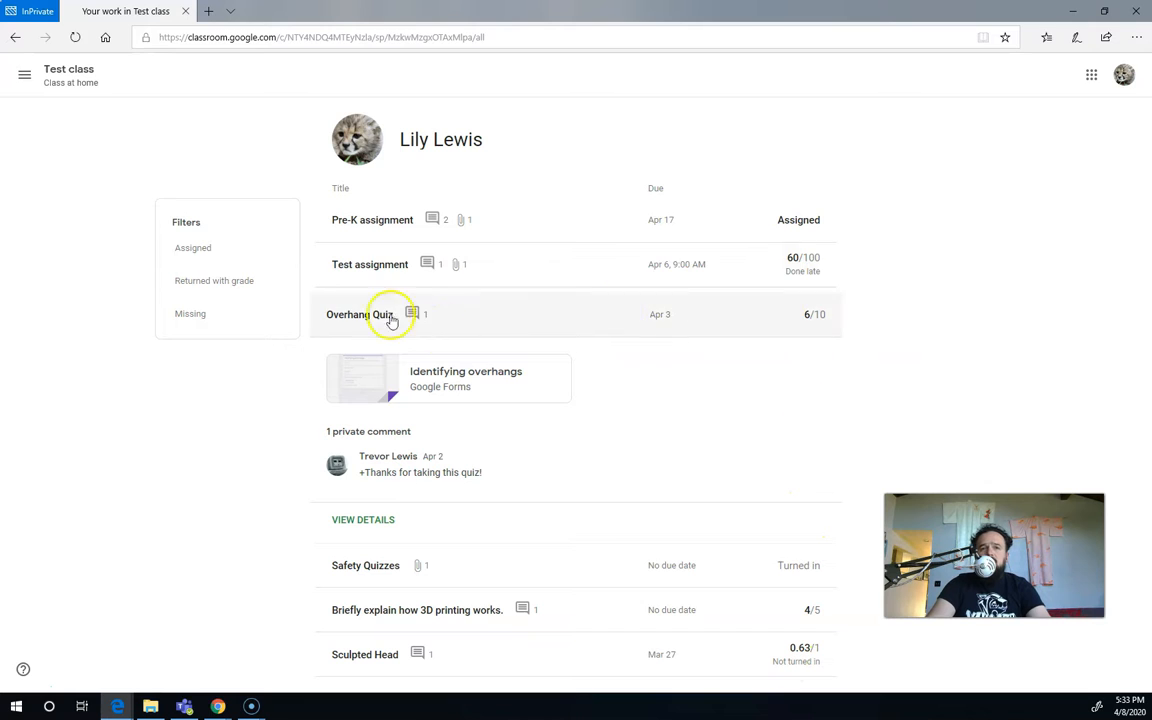
mouse_move(490, 403)
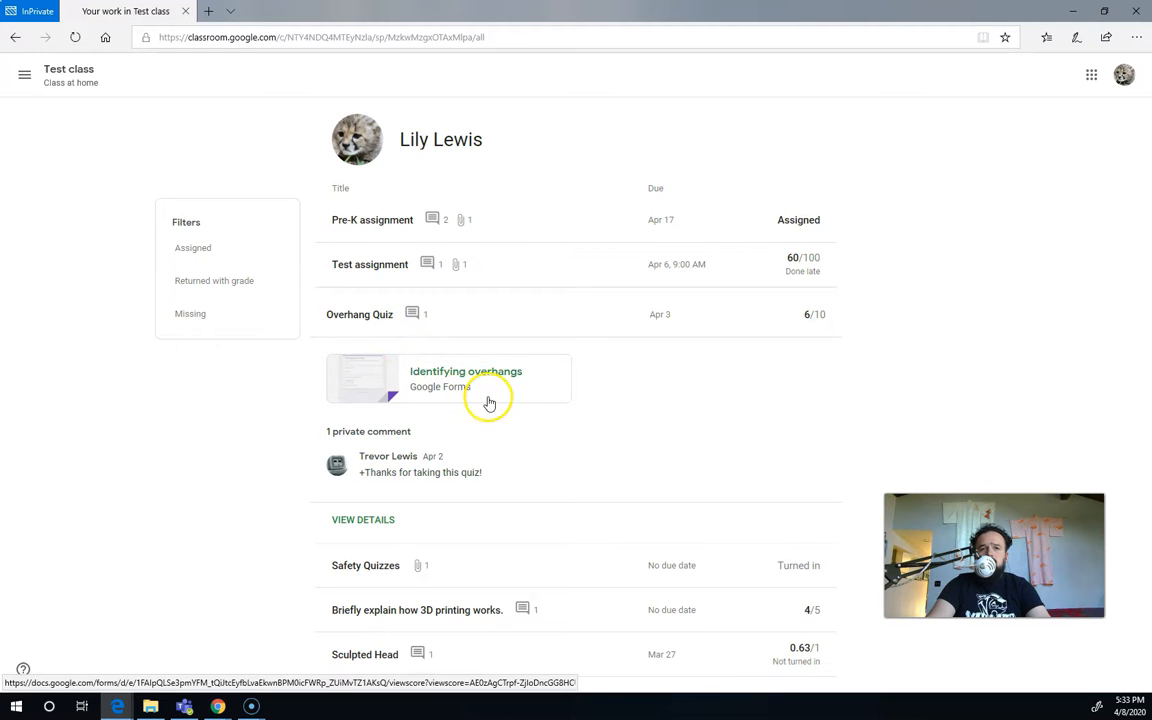
left_click(362, 519)
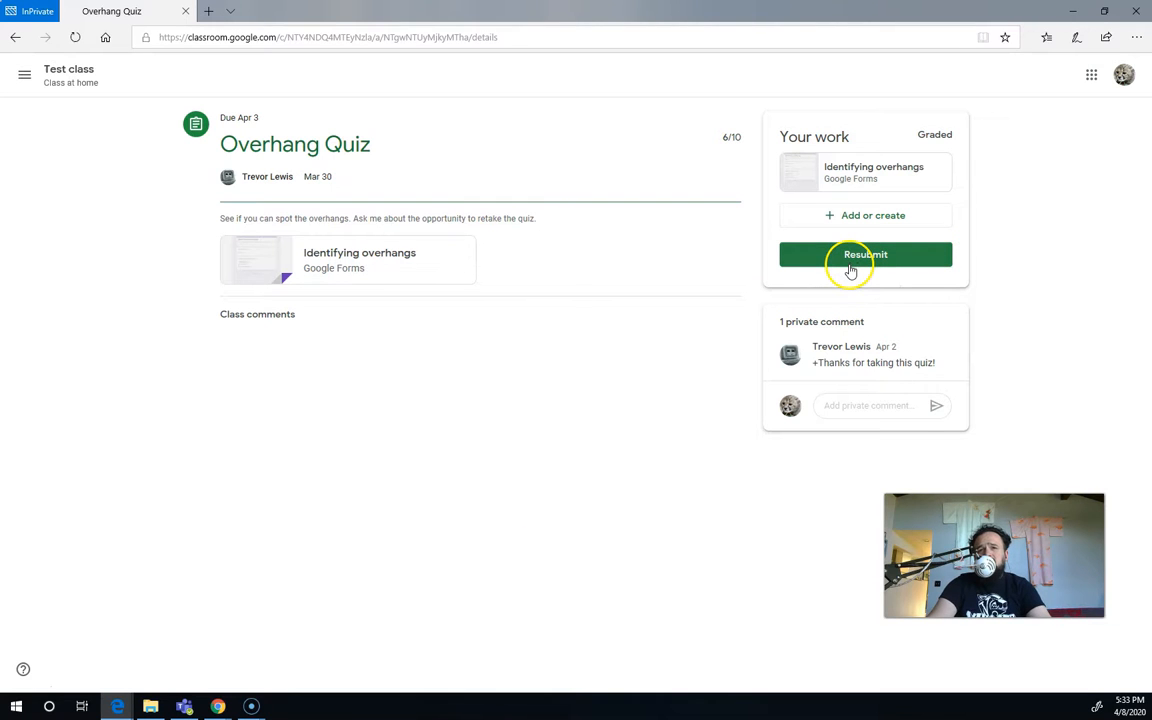
left_click(865, 254)
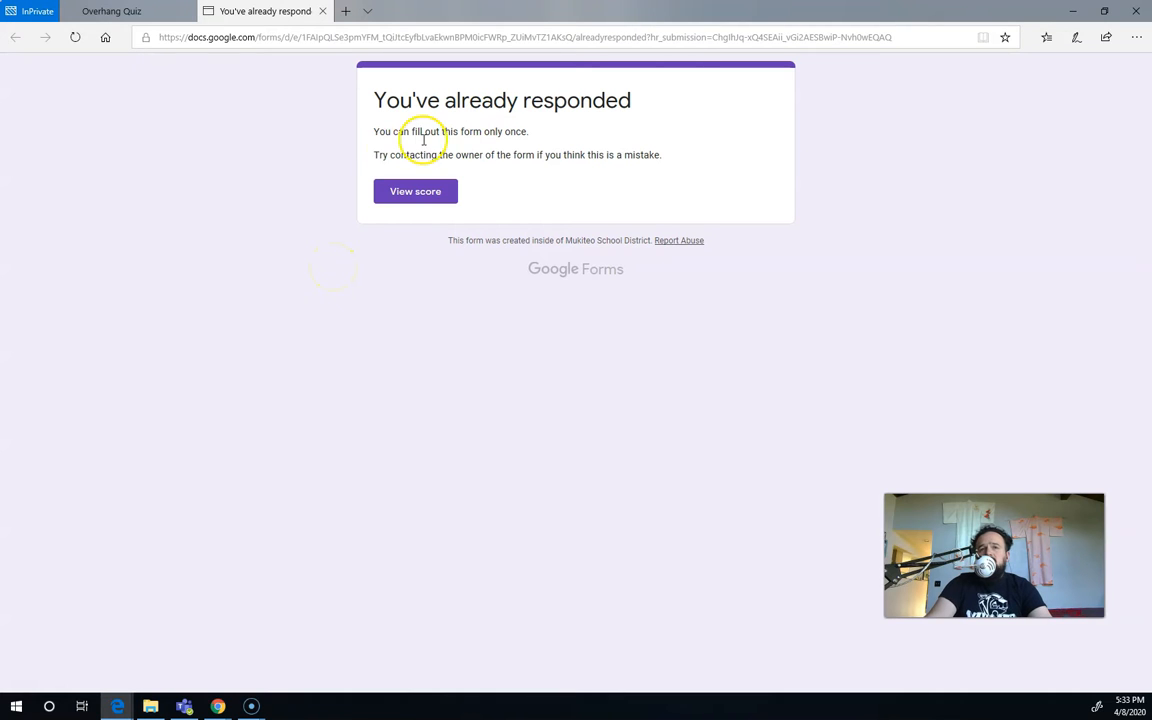
mouse_move(527, 131)
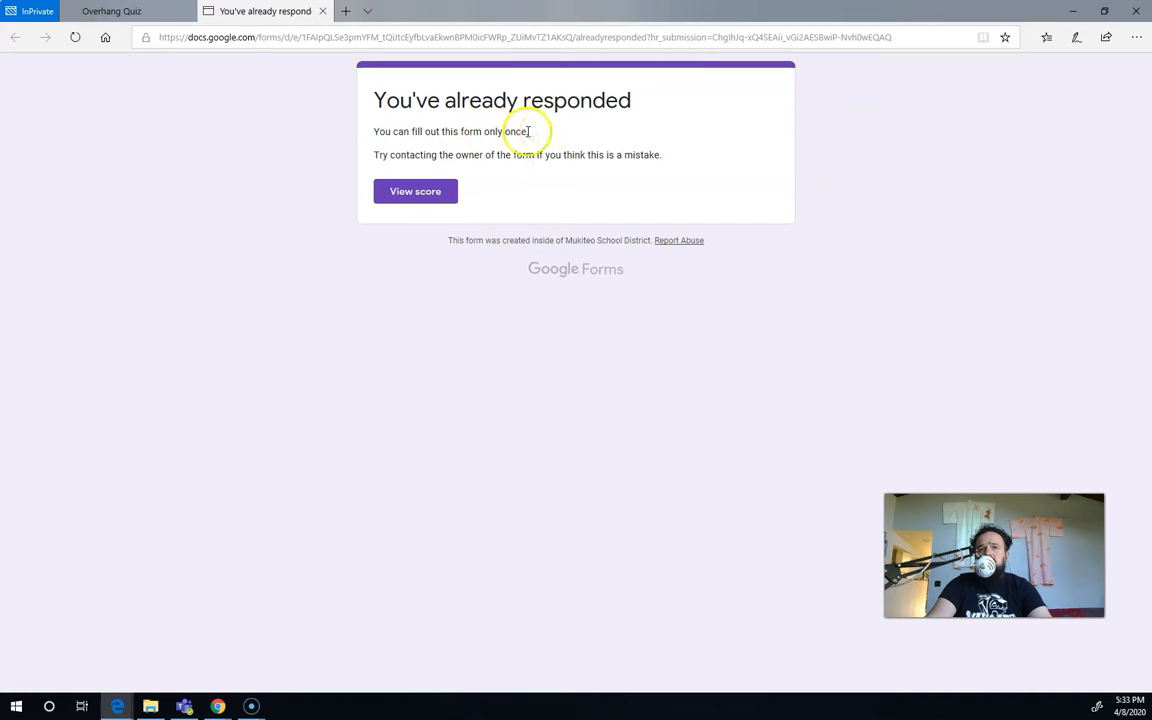
mouse_move(396, 172)
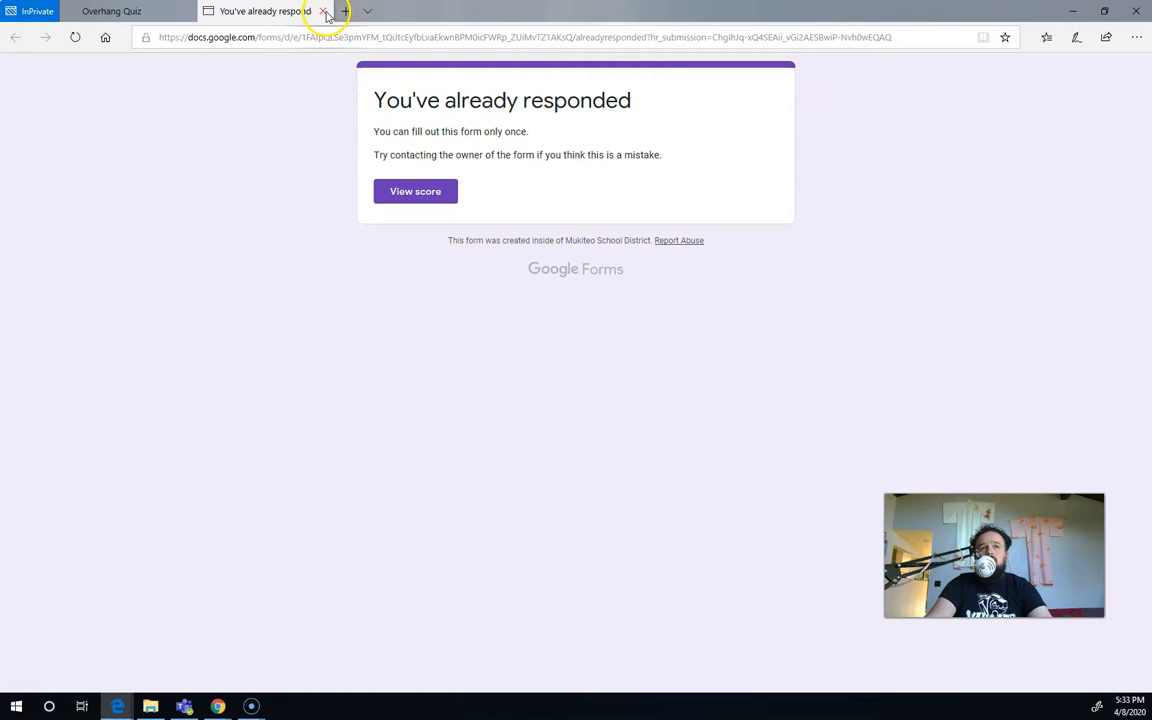
left_click(325, 11)
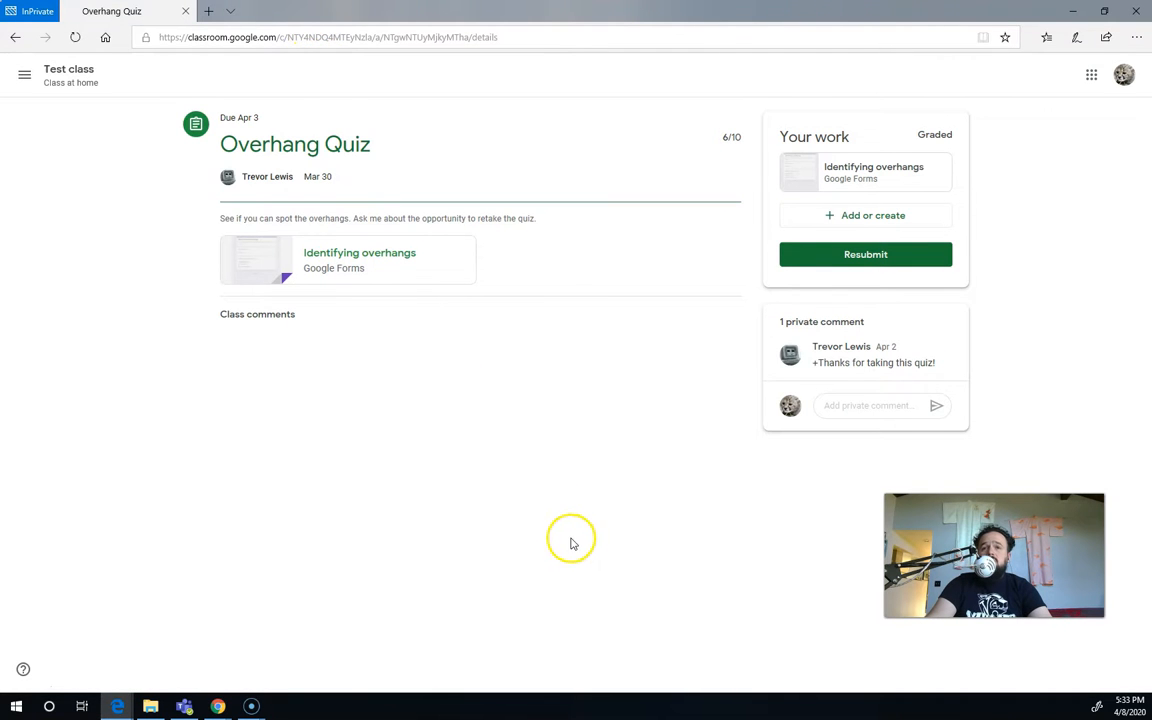
mouse_move(922, 398)
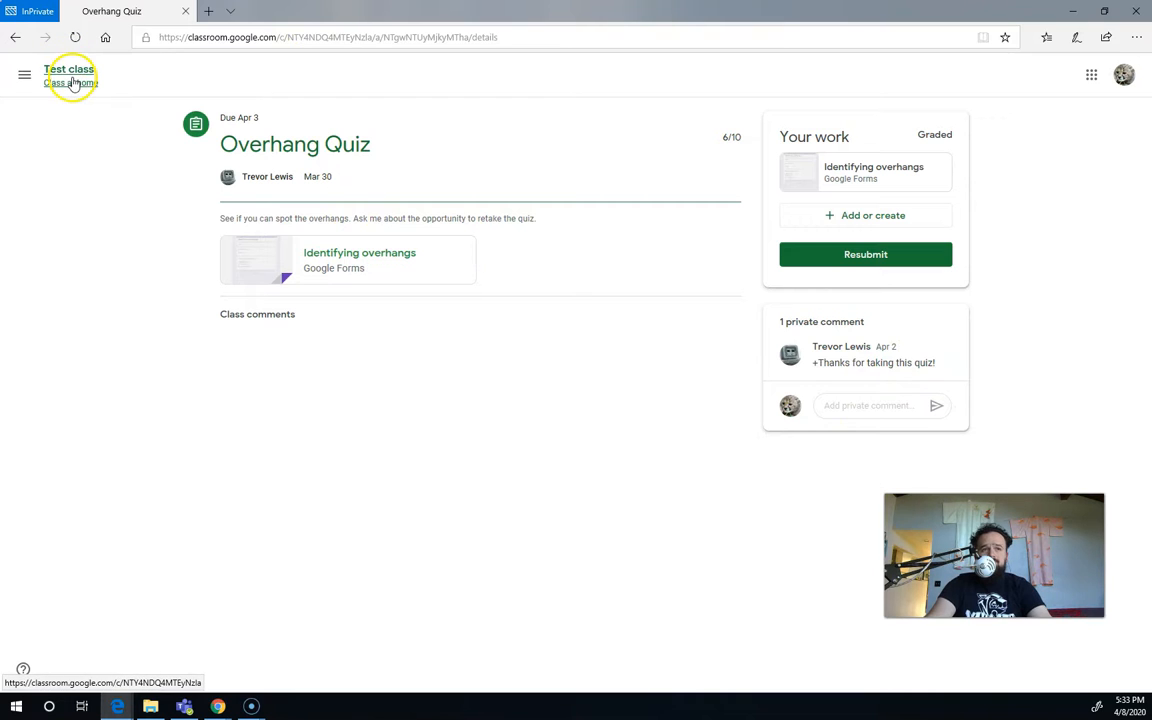
- Return to the Test class assignments and show your own work list with grades
left_click(70, 75)
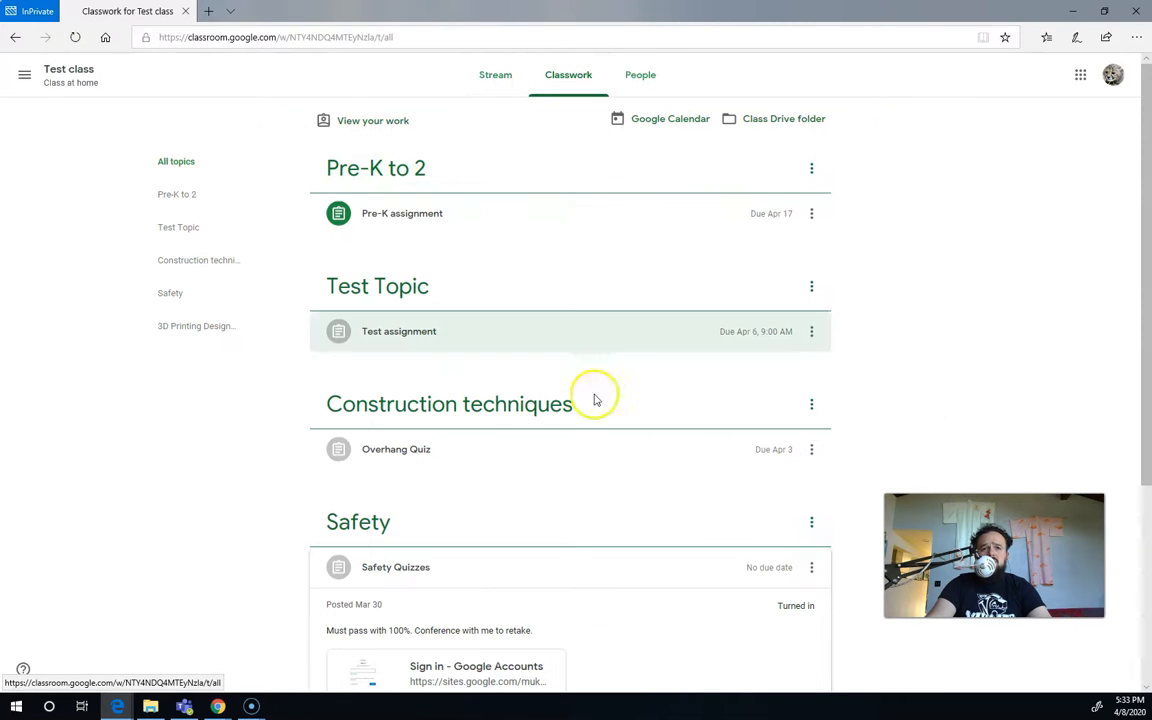
mouse_move(488, 475)
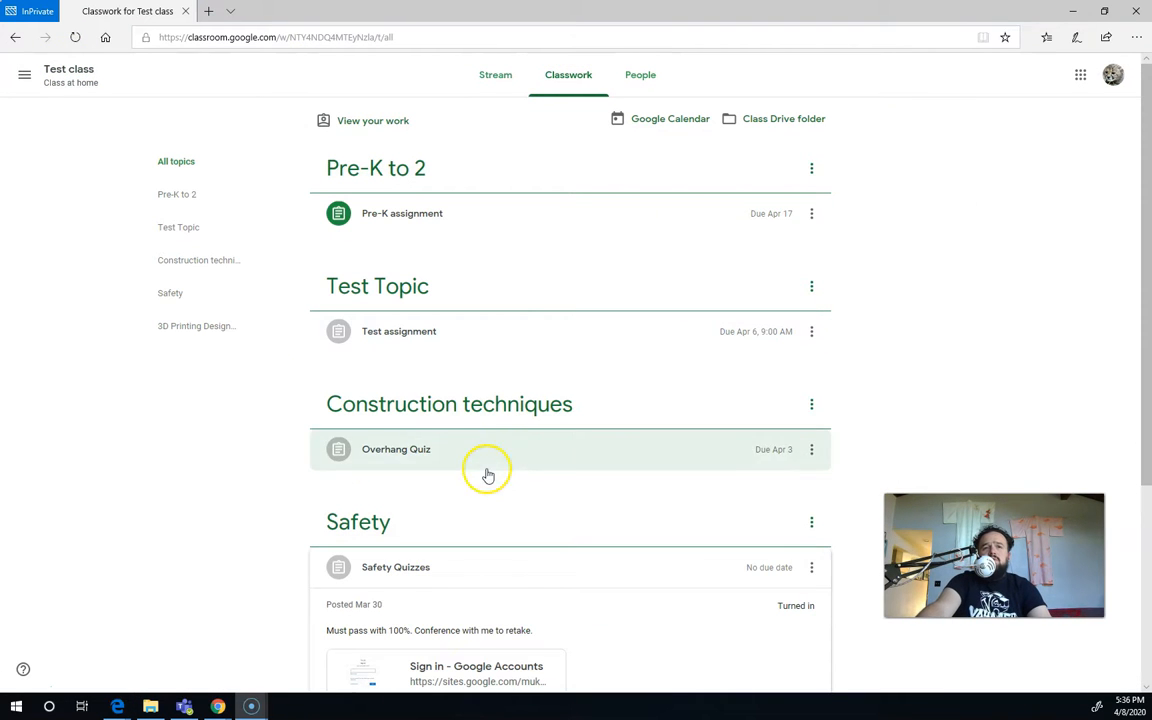
mouse_move(385, 120)
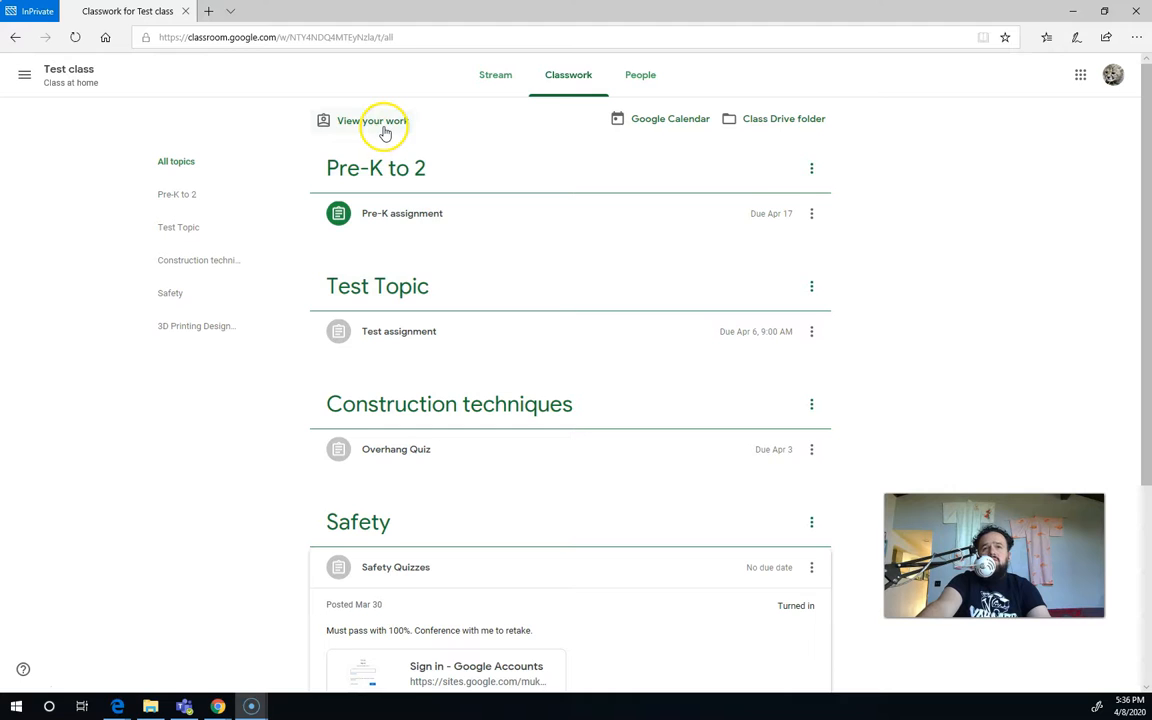
left_click(372, 120)
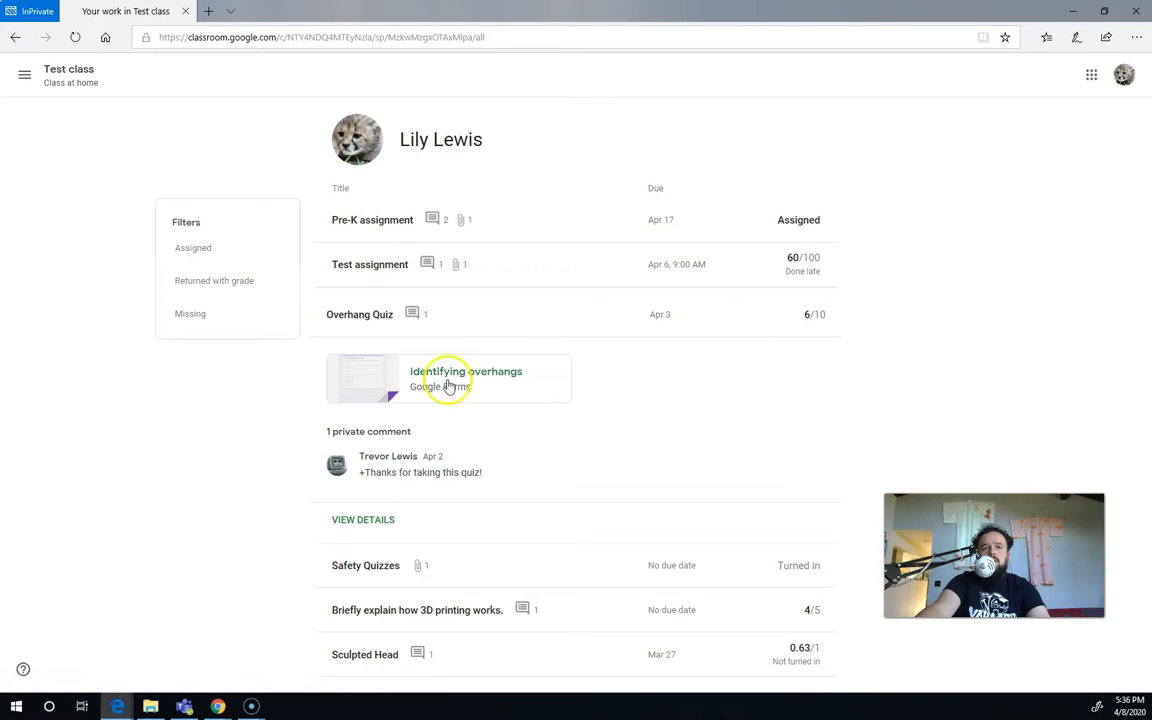
mouse_move(585, 609)
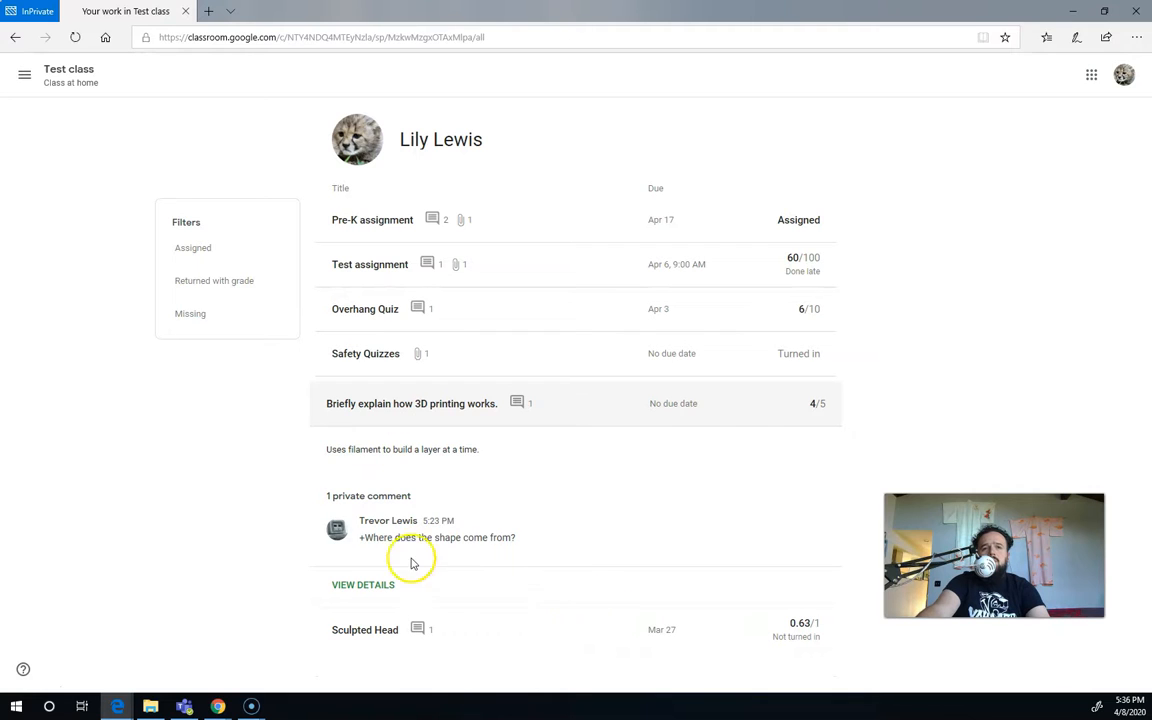
mouse_move(400, 575)
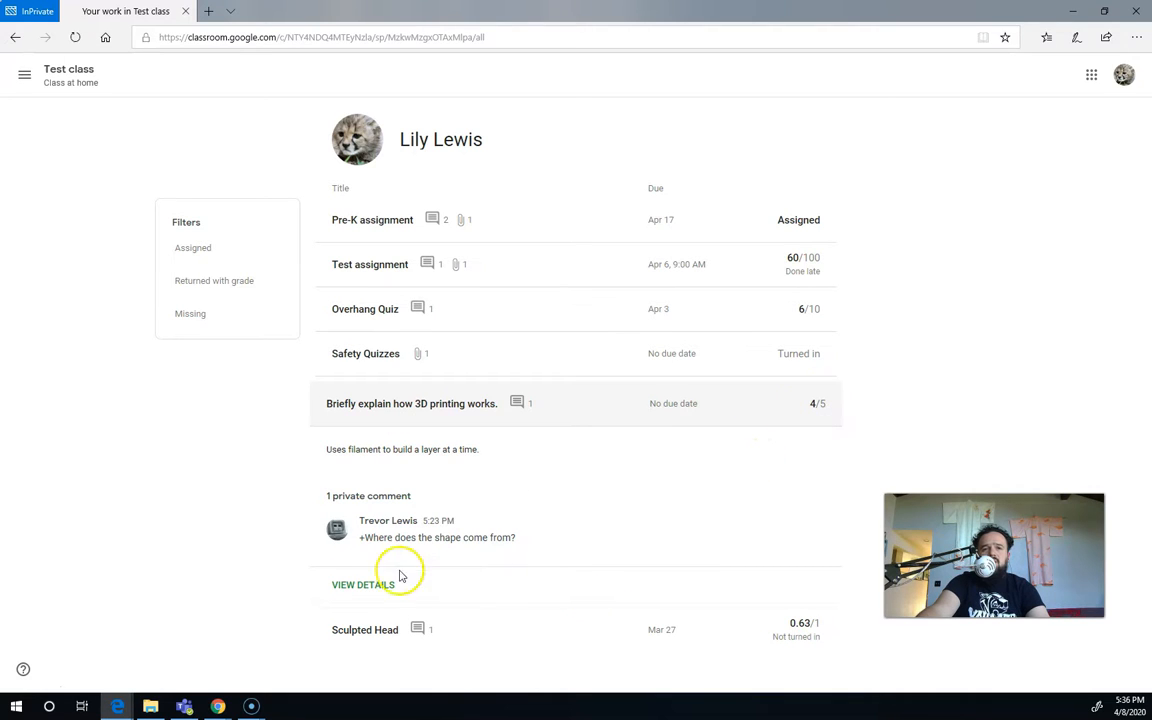
mouse_move(410, 549)
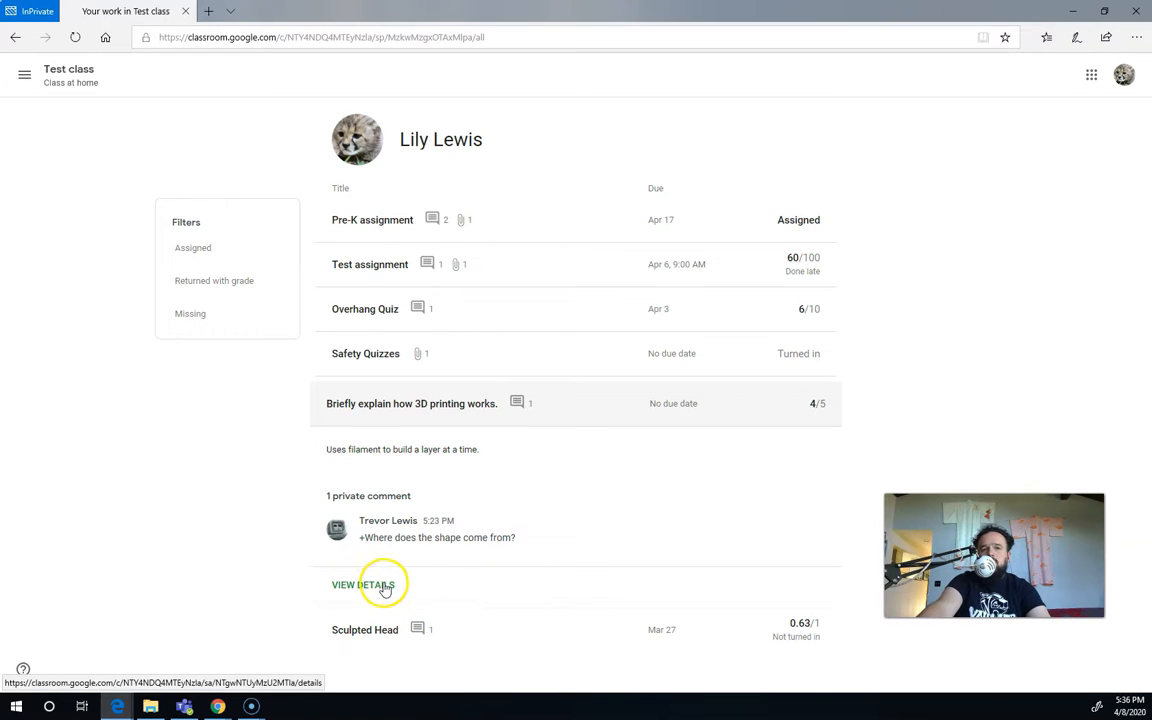
- On the 3D printing question page, send the teacher a private reply starting 'You'
left_click(363, 584)
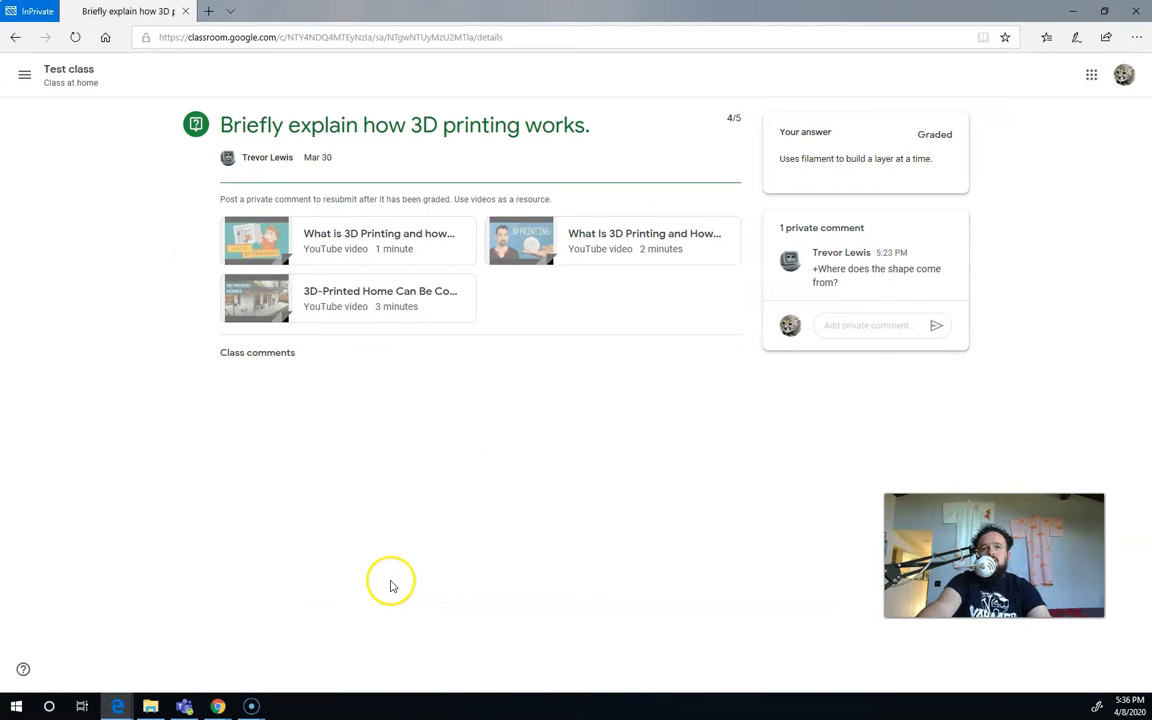
mouse_move(867, 131)
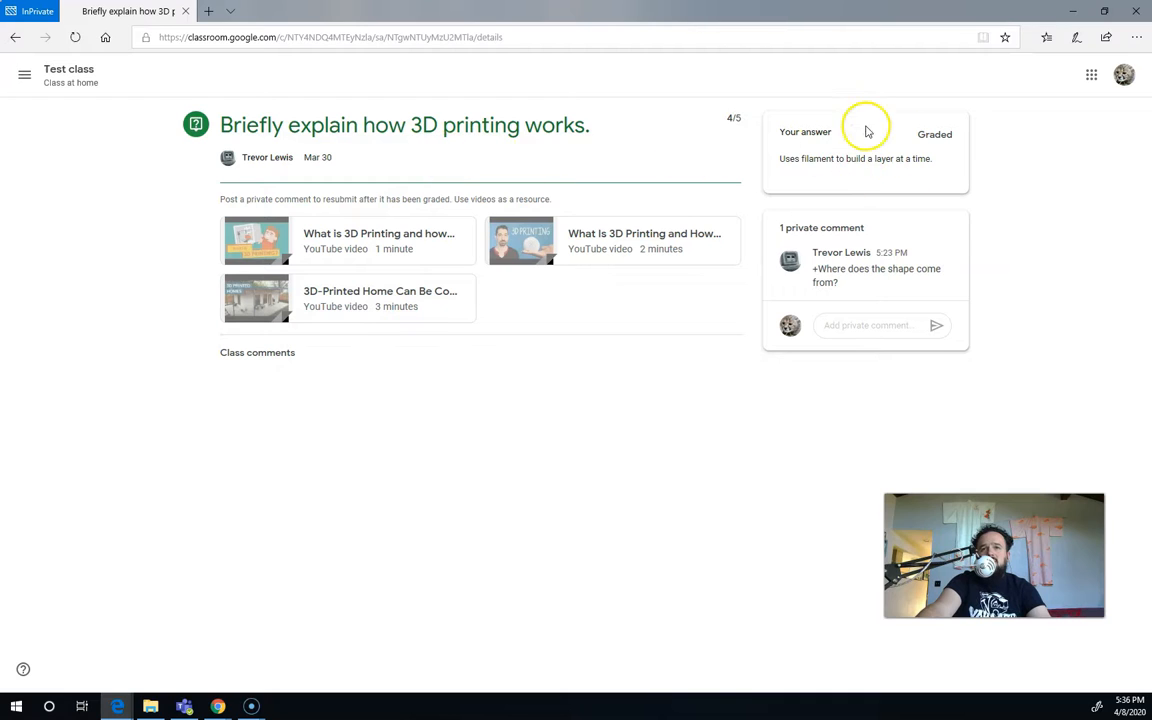
mouse_move(900, 157)
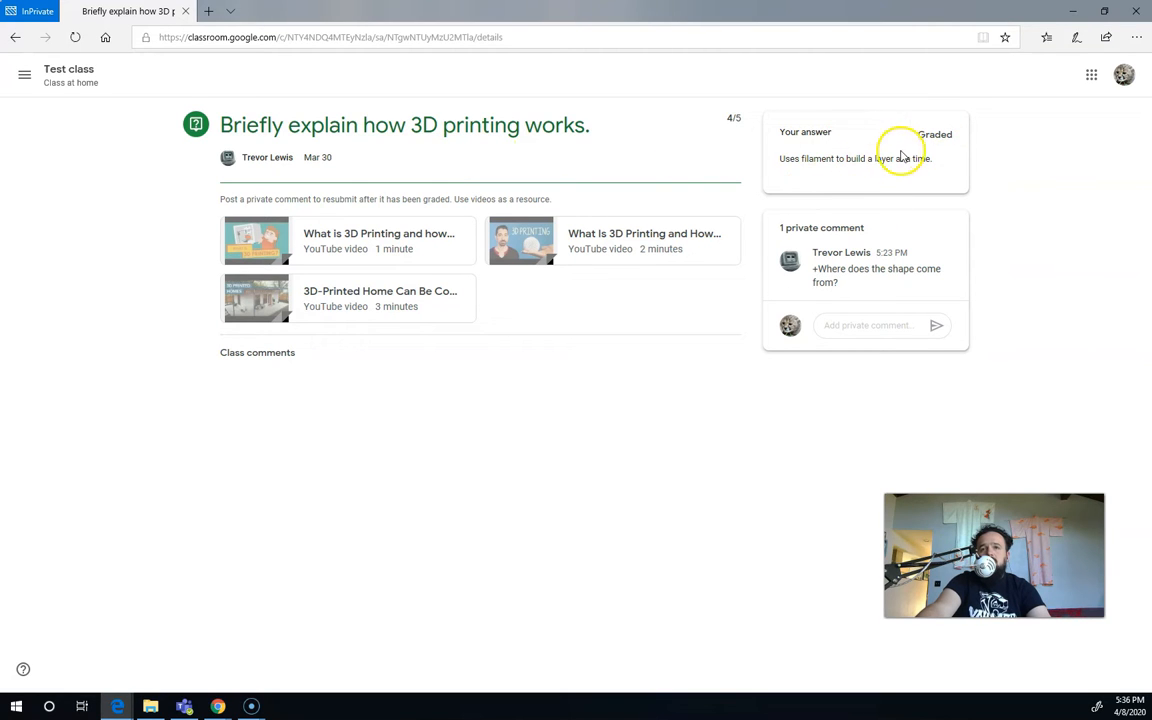
mouse_move(260, 199)
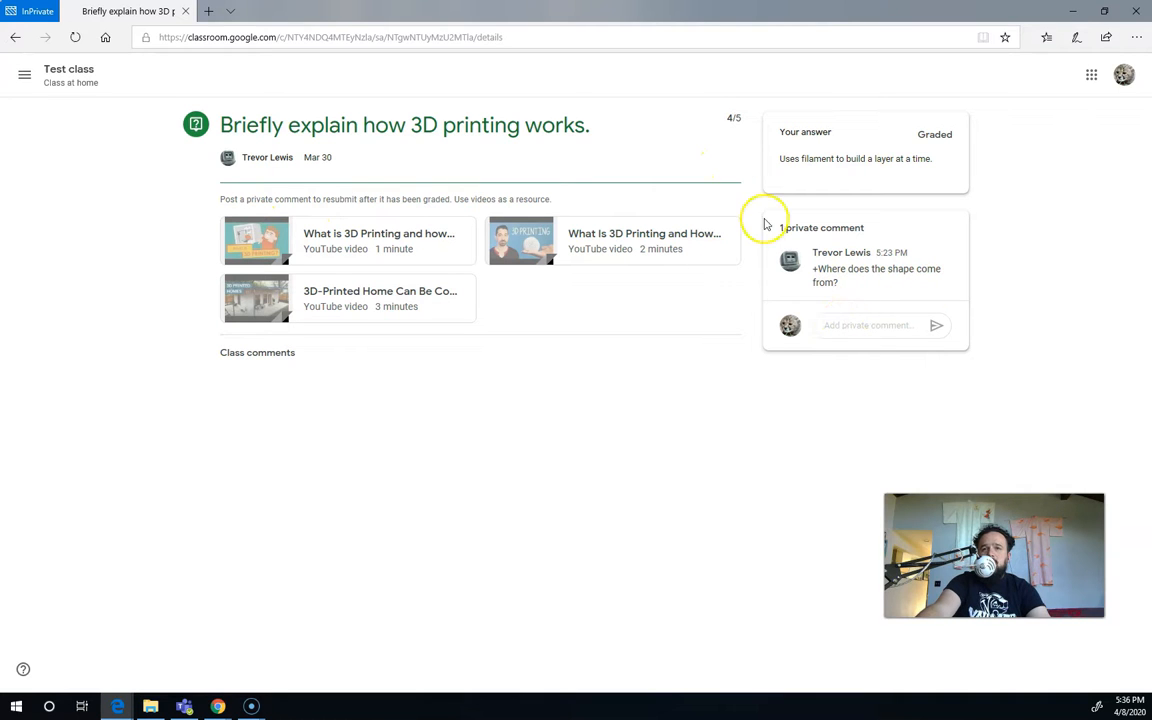
left_click(870, 325)
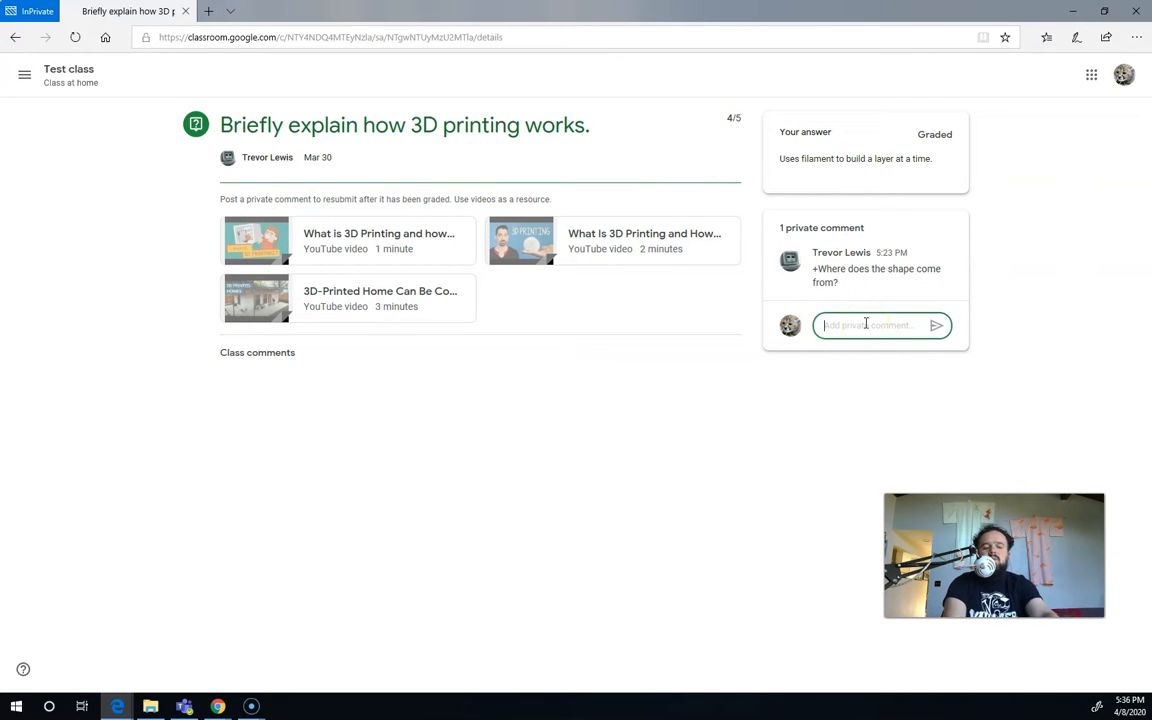
type("You design it on the computer")
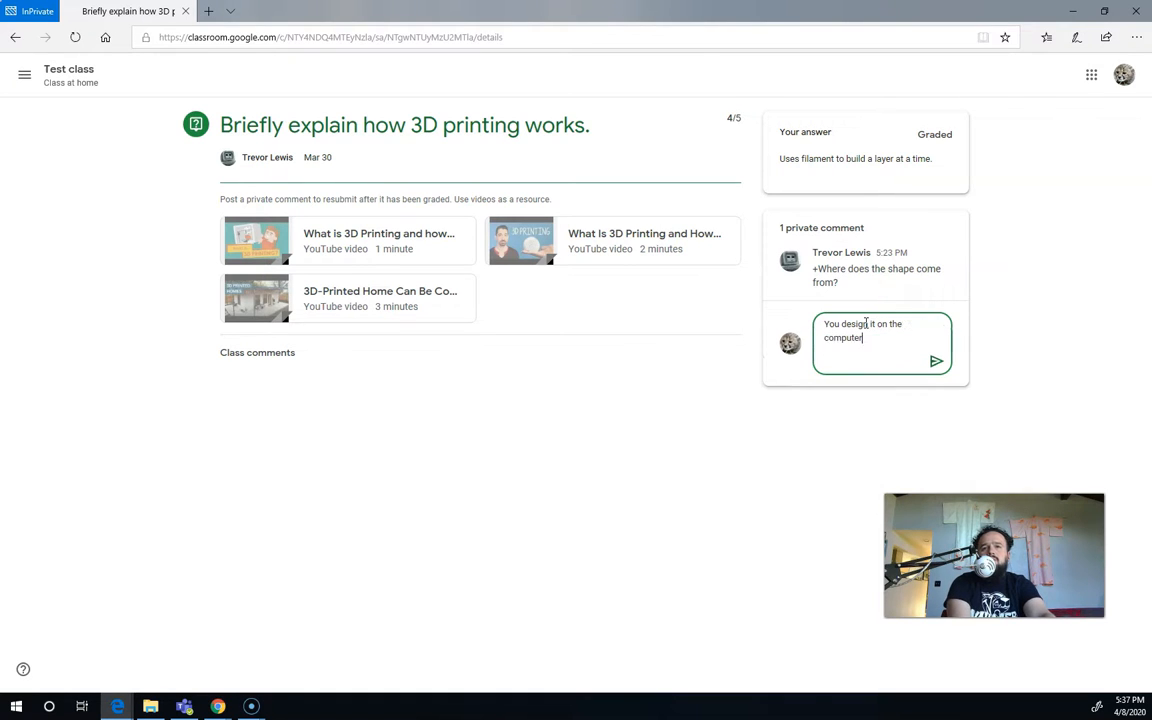
left_click(935, 361)
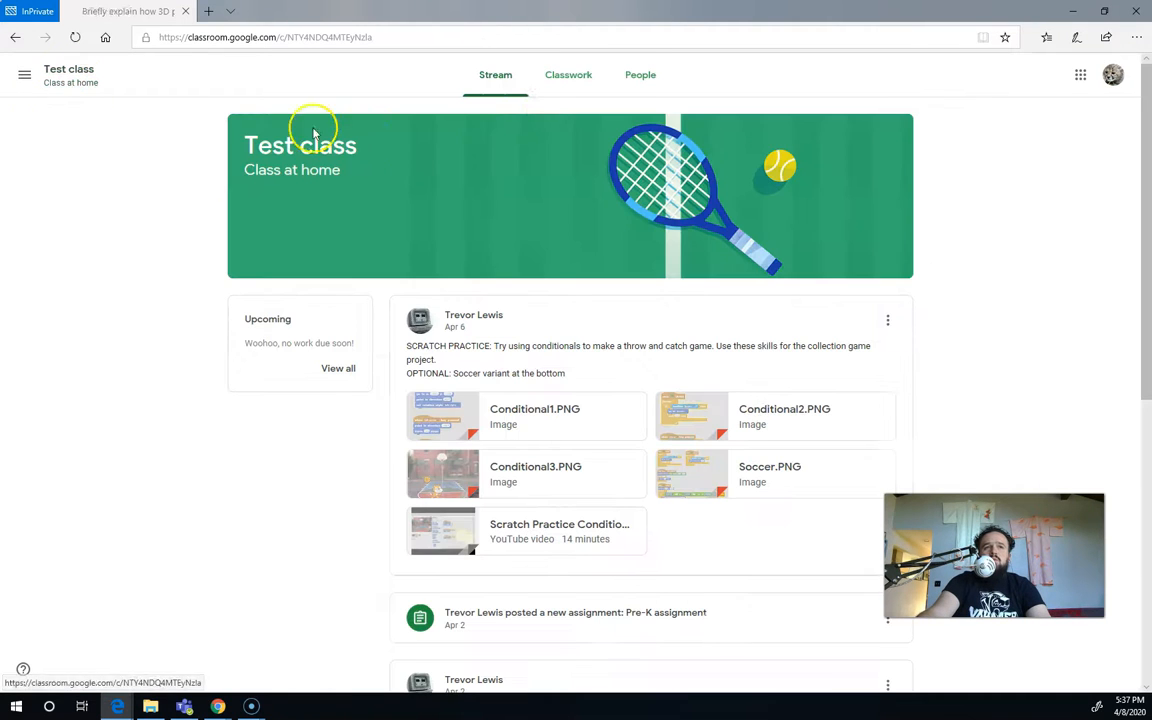
- Reopen your work list and expand the Sculpted Head entry showing no attachments and one private comment
left_click(568, 74)
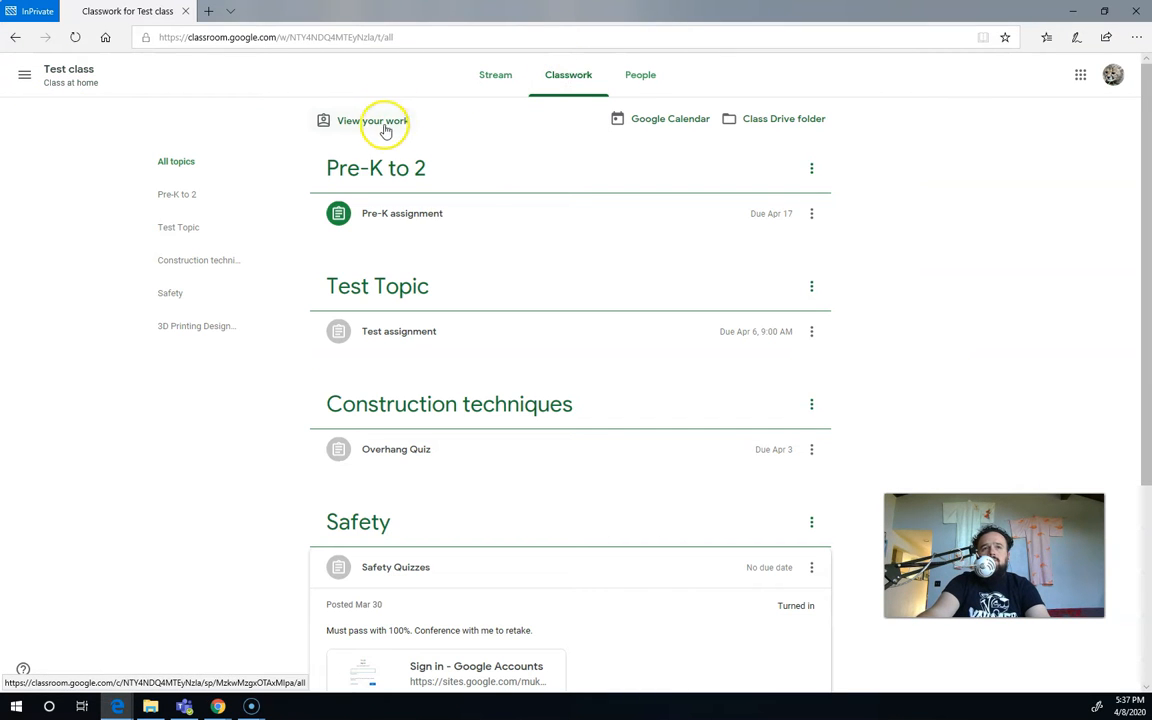
left_click(372, 120)
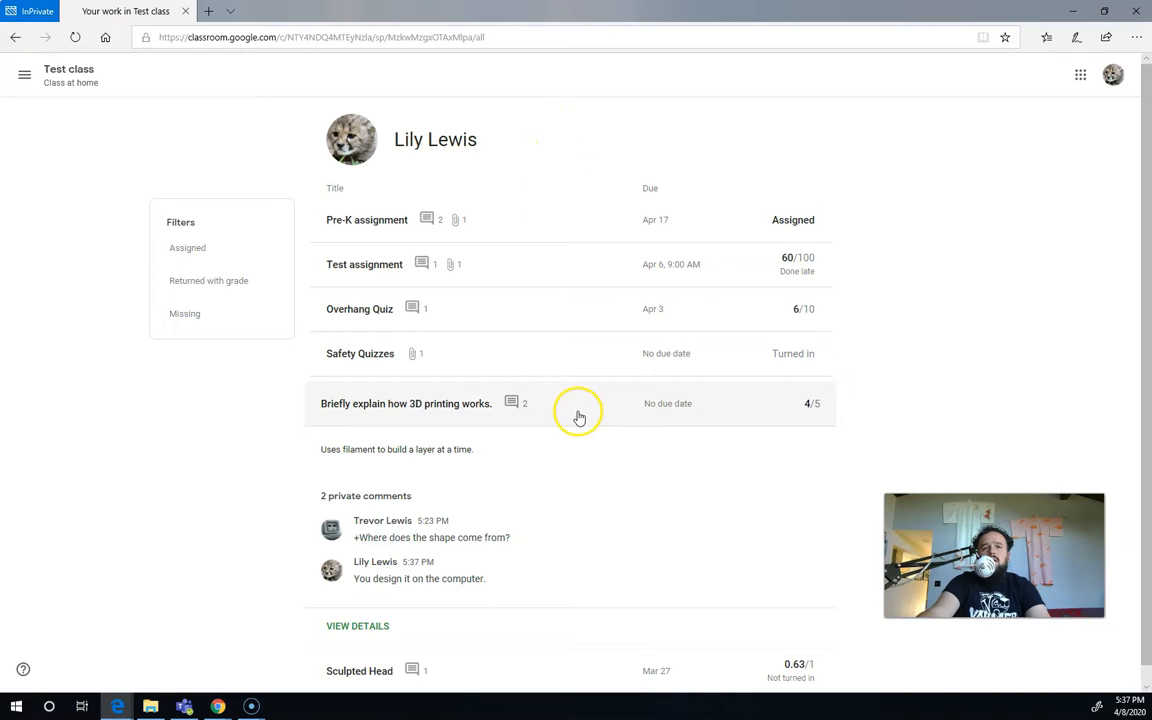
left_click(575, 403)
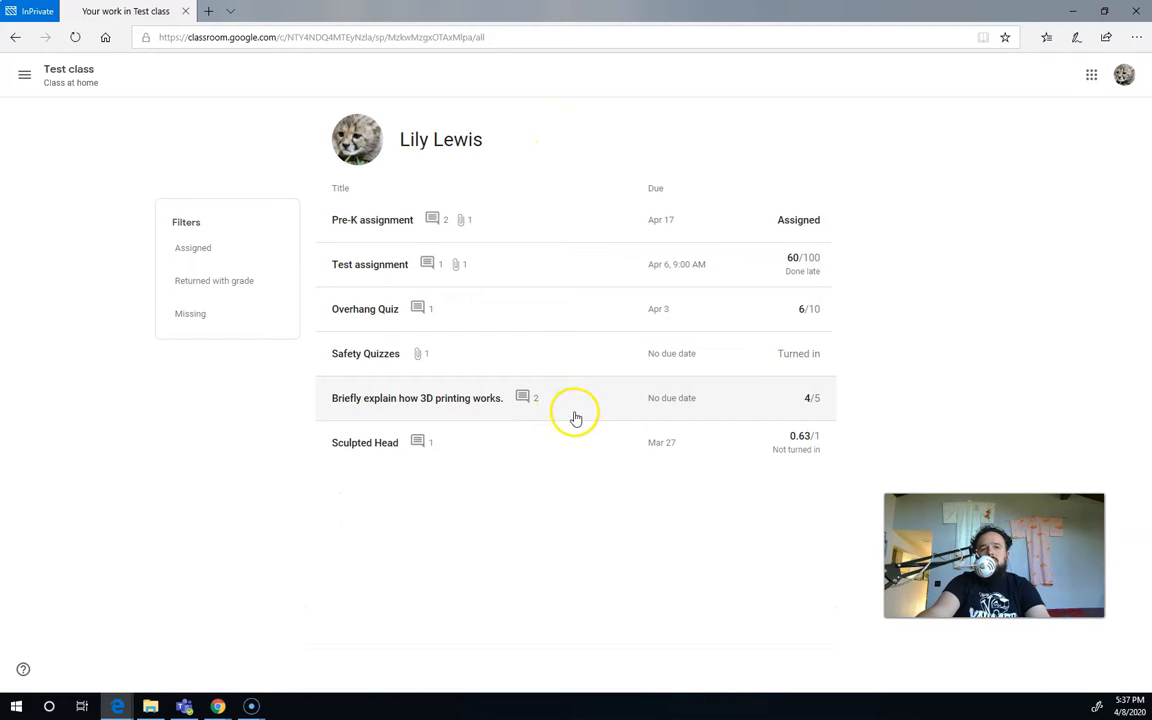
mouse_move(623, 340)
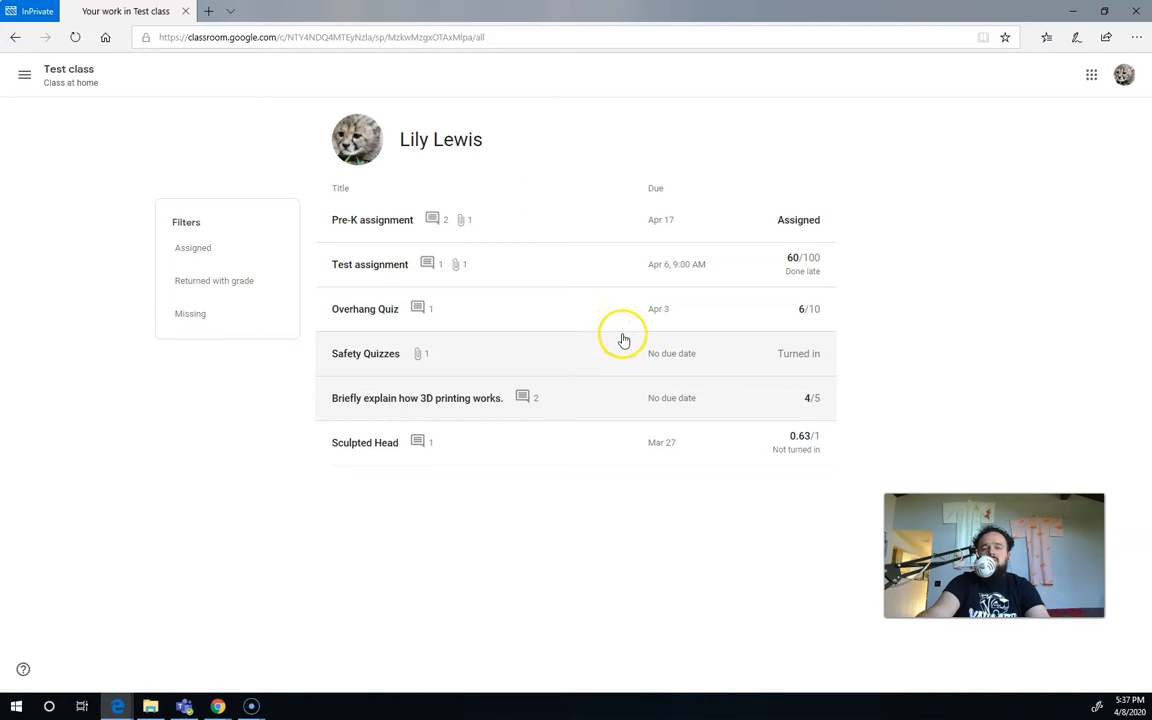
mouse_move(480, 452)
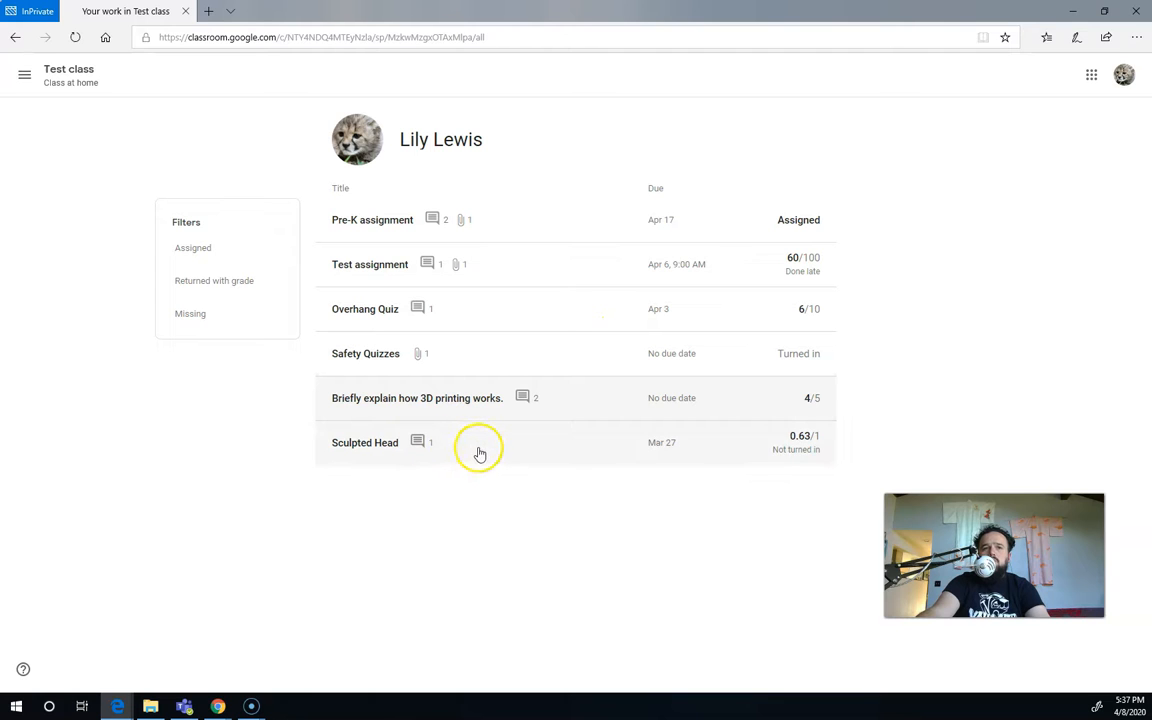
mouse_move(535, 272)
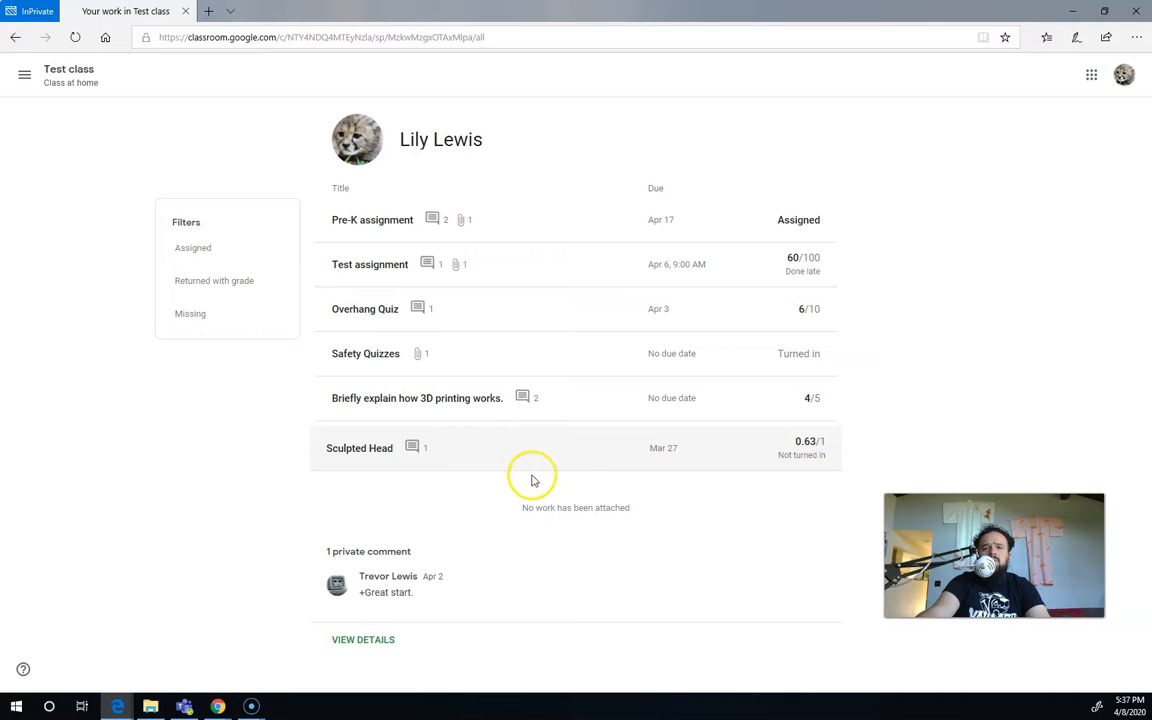
mouse_move(563, 527)
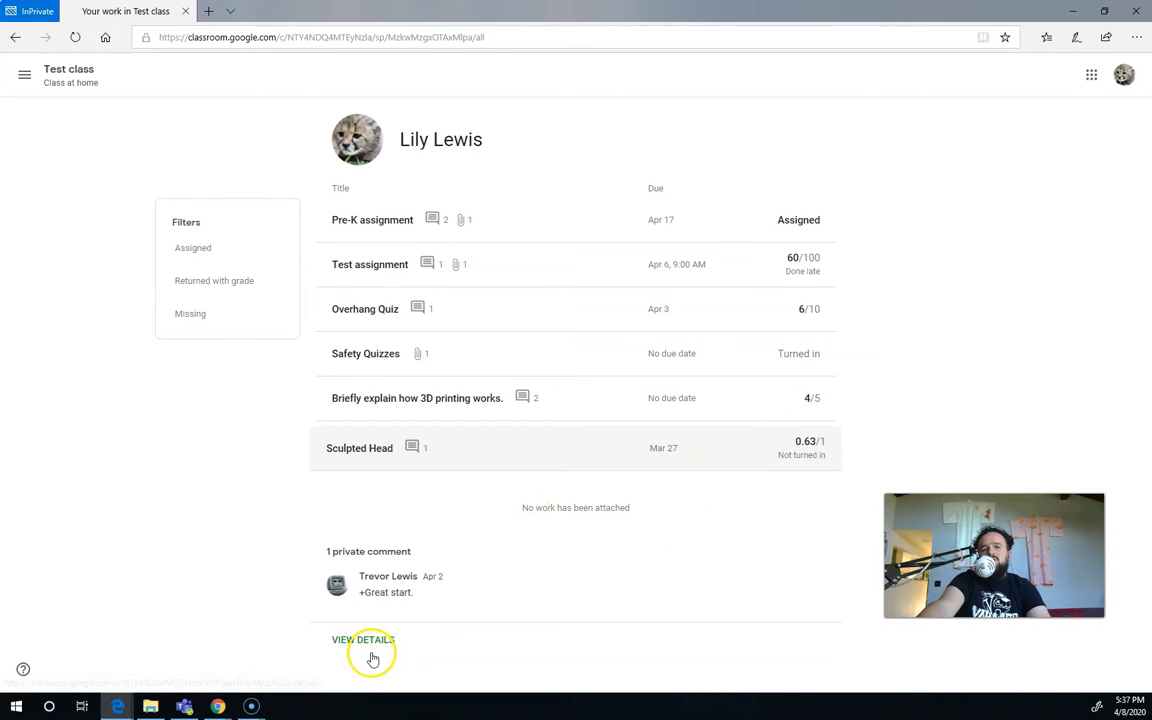
- View the Sculpted Head assignment page with its 0.63/1 grade, rubric and private comment
left_click(363, 639)
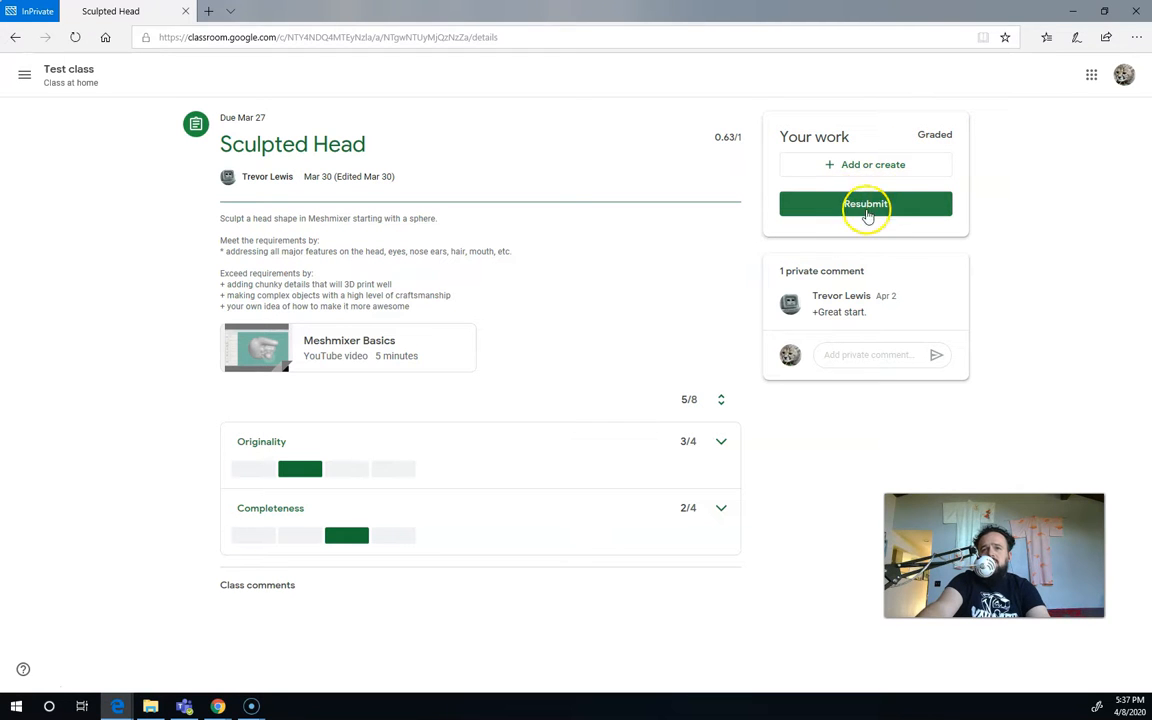
mouse_move(783, 323)
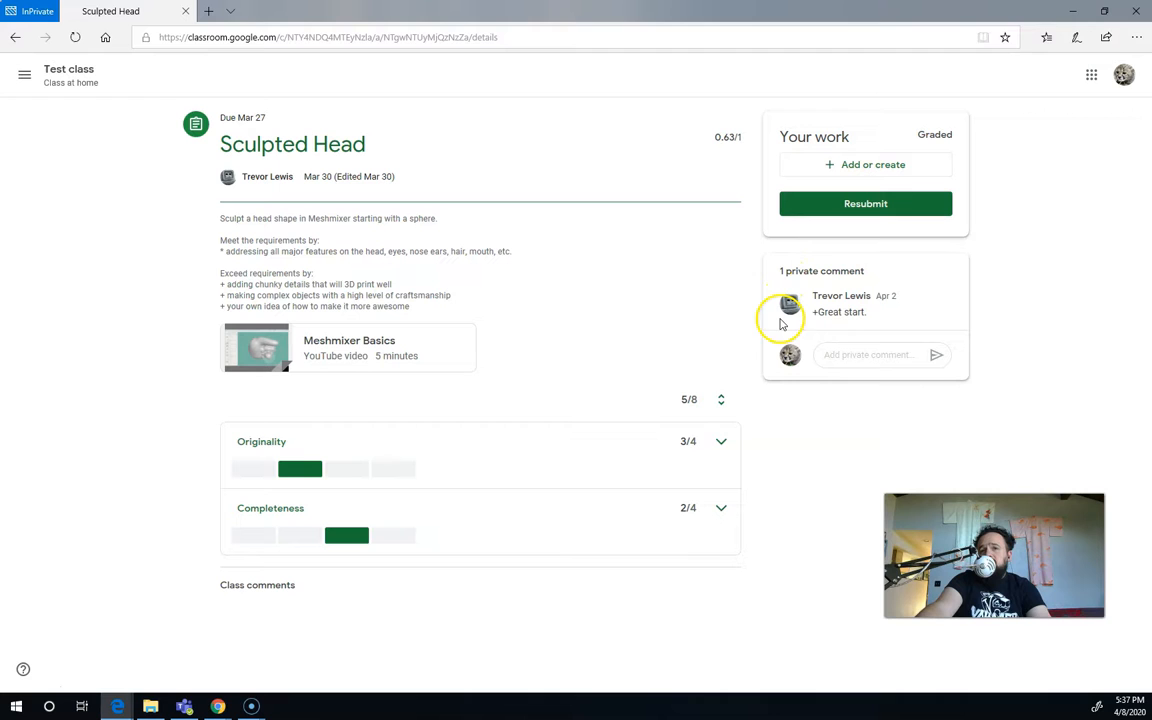
mouse_move(281, 540)
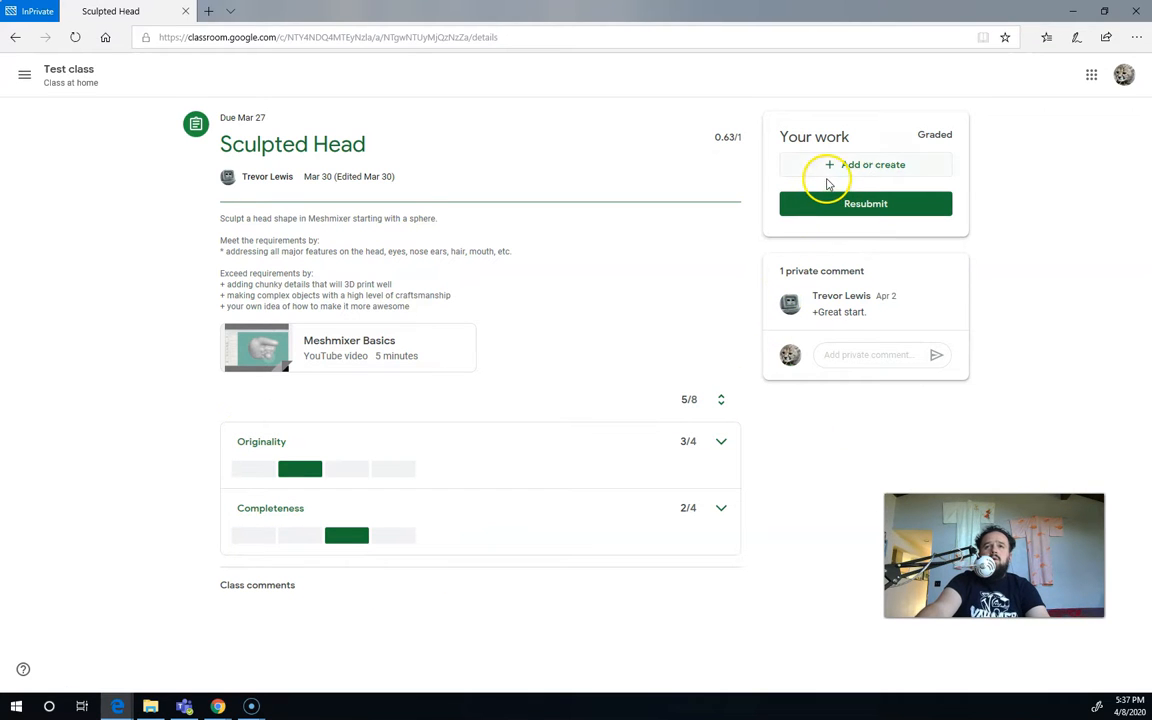
left_click(865, 164)
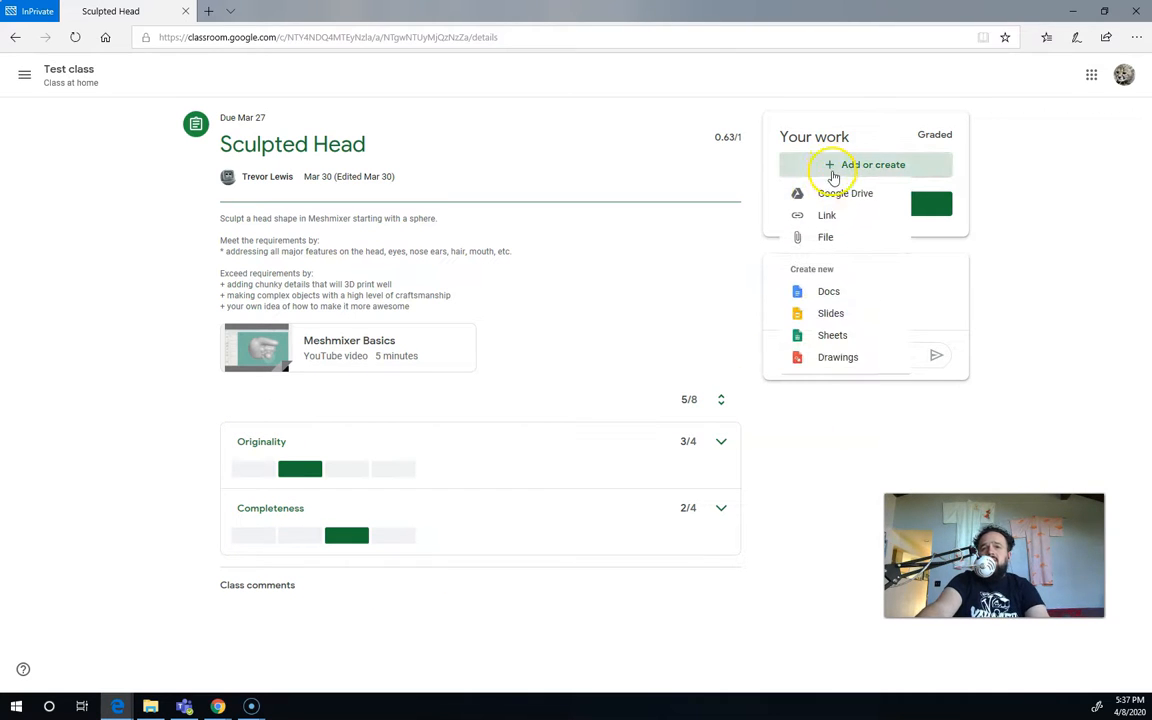
mouse_move(825, 237)
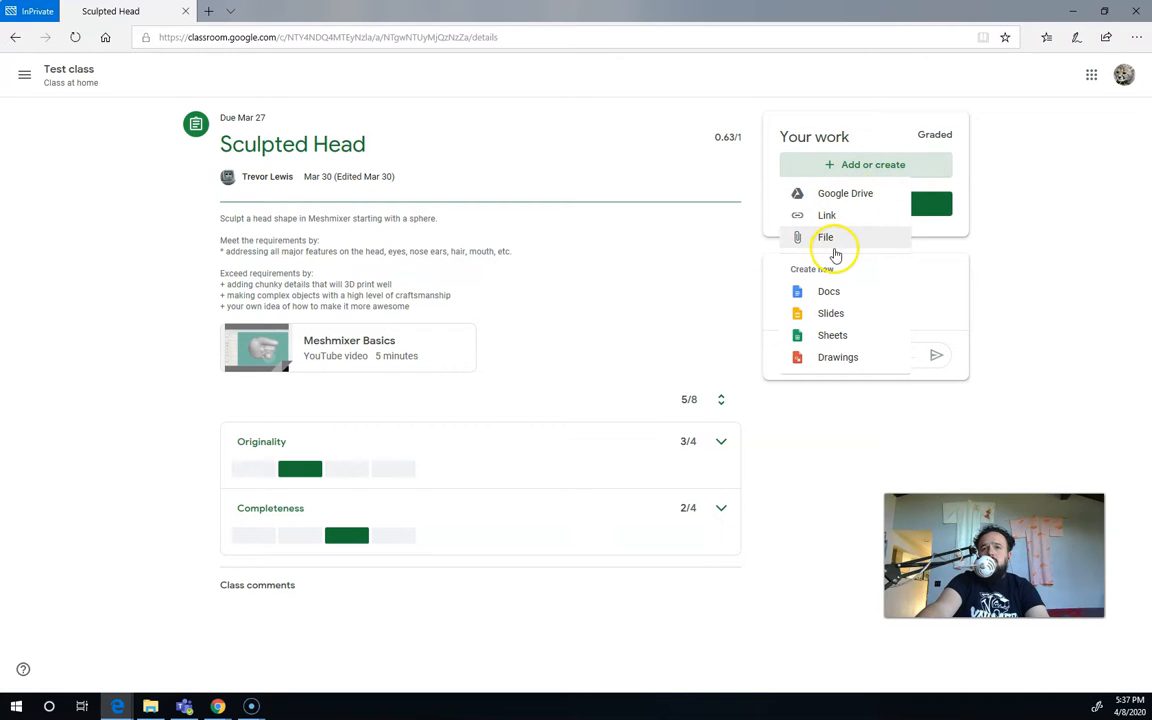
left_click(825, 237)
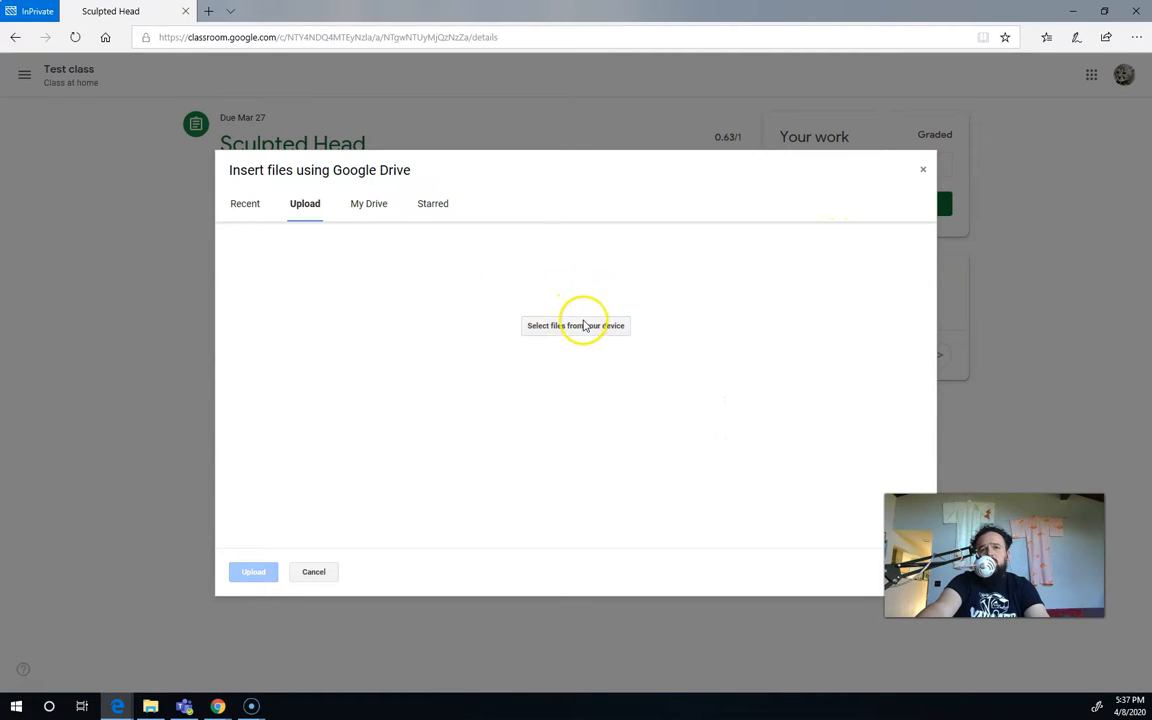
left_click(575, 325)
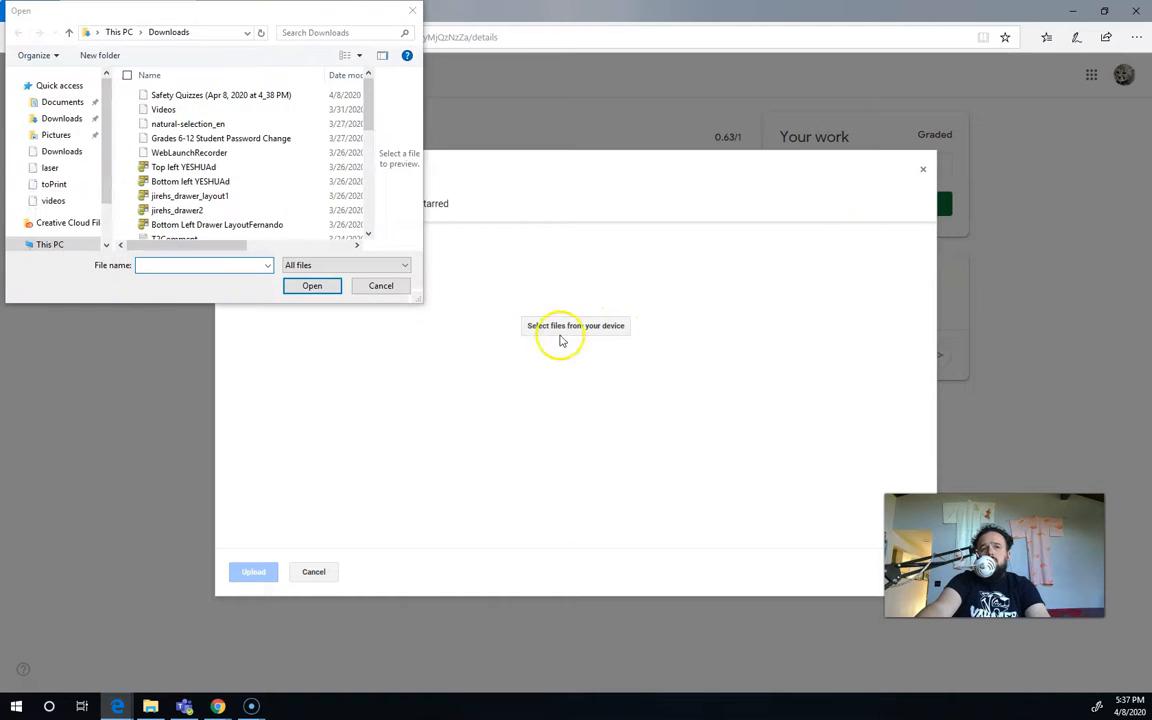
left_click(380, 285)
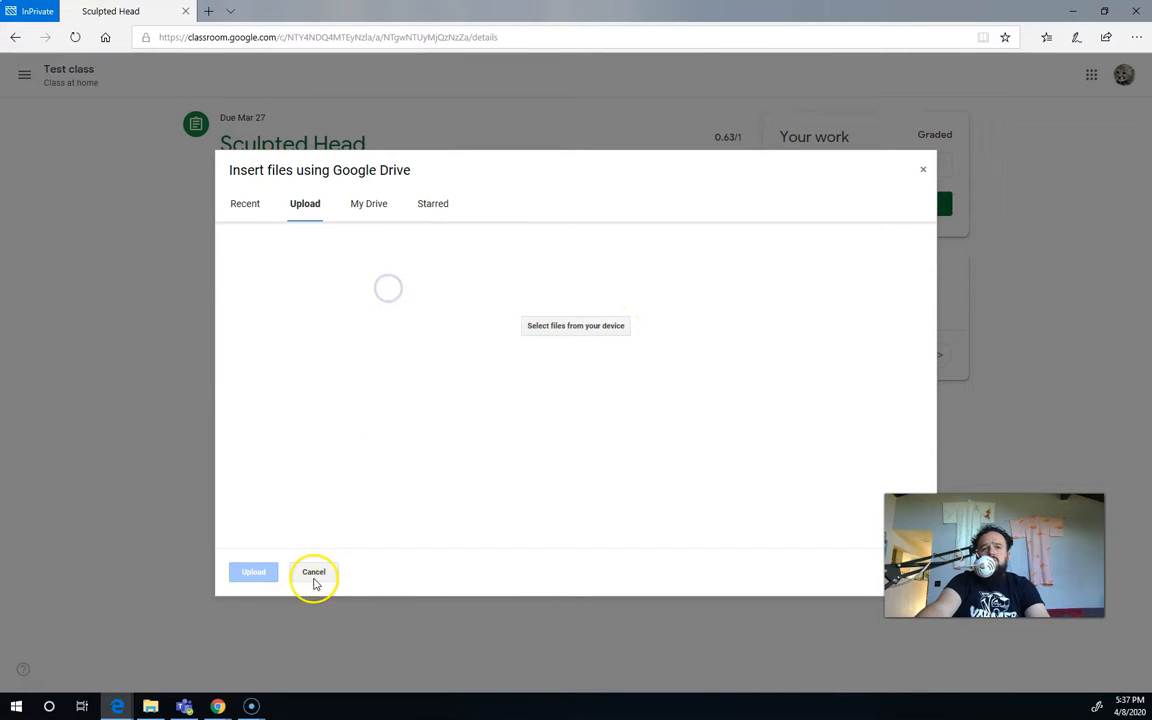
left_click(314, 572)
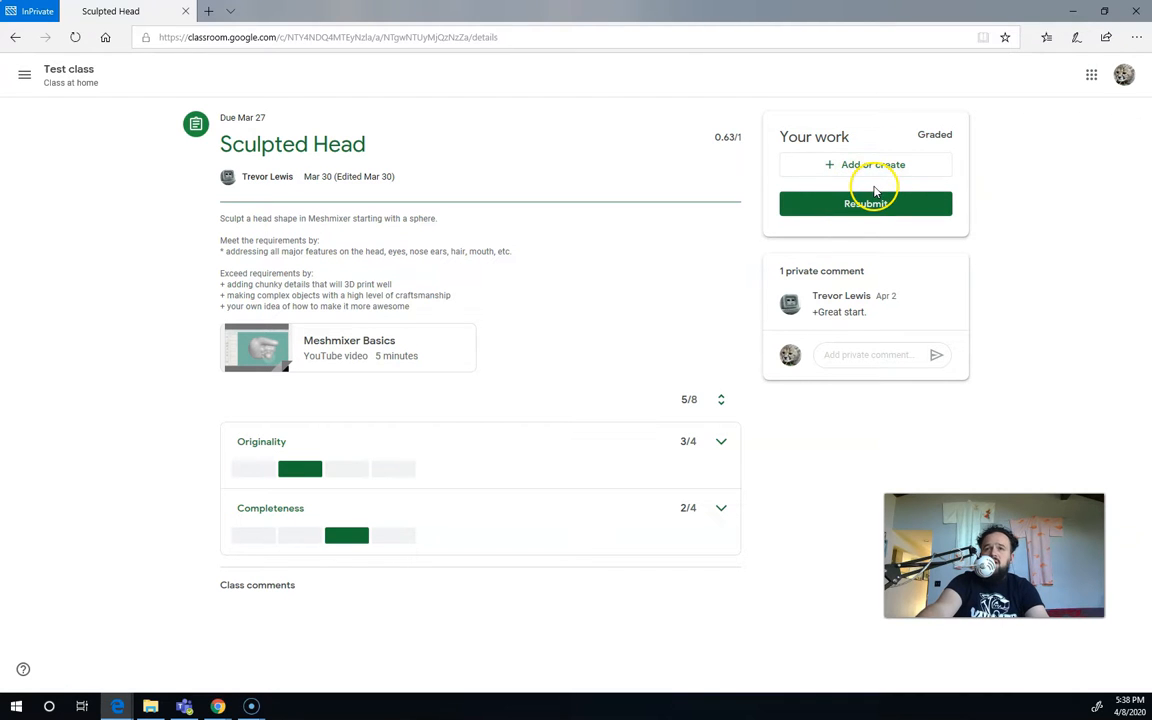
mouse_move(880, 210)
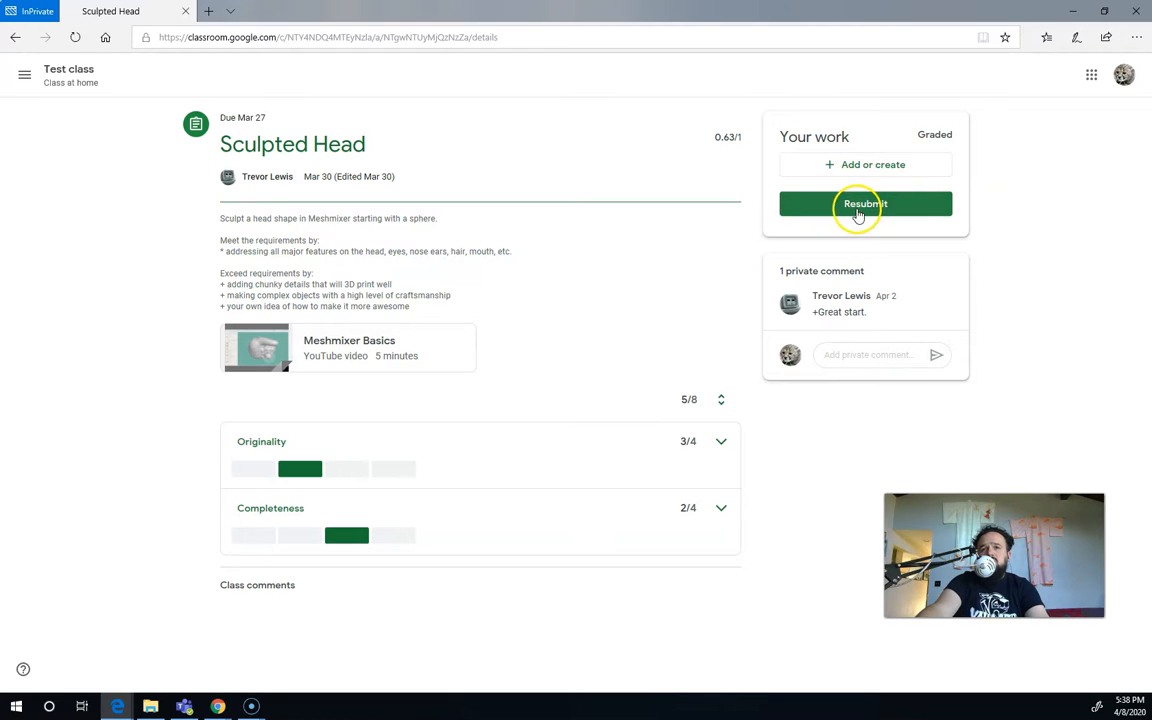
mouse_move(855, 234)
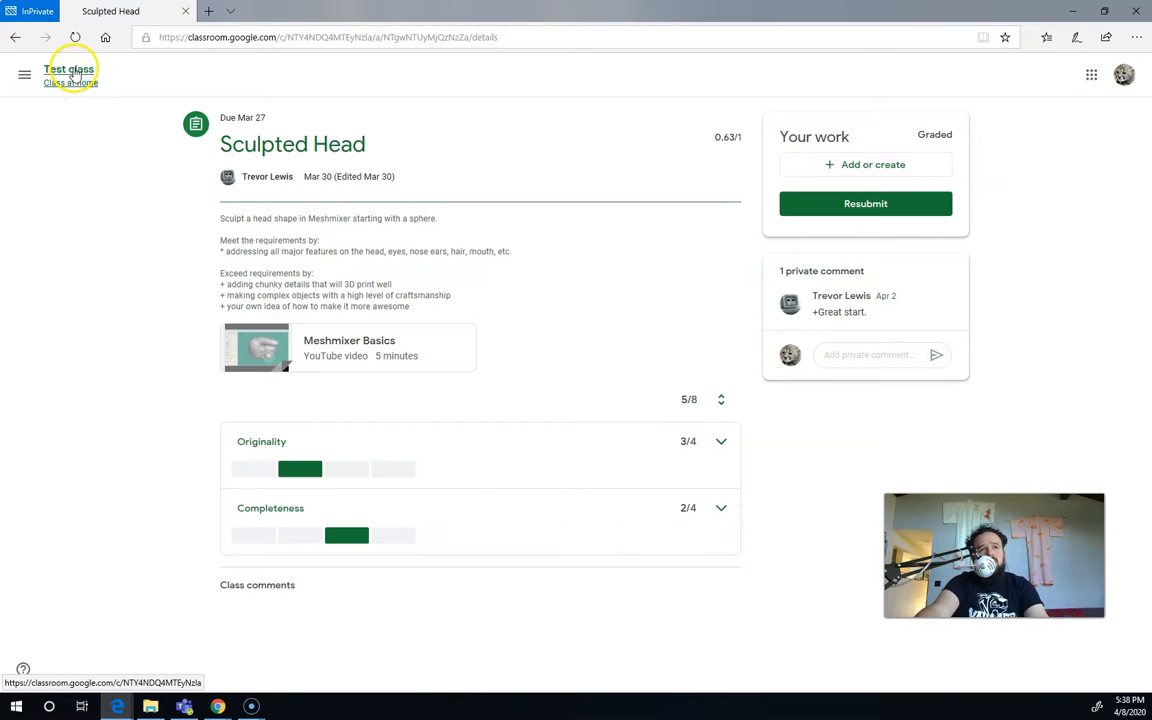
- Go back to Test class and show your own work overview across all assignments
left_click(70, 75)
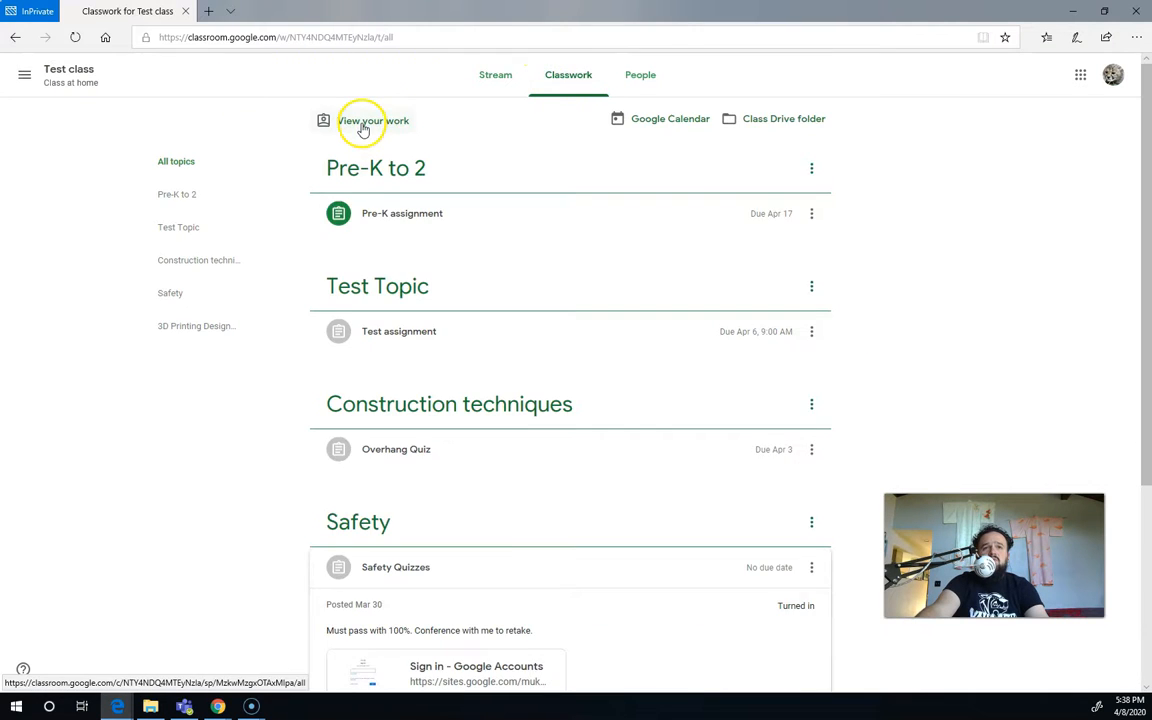
left_click(372, 120)
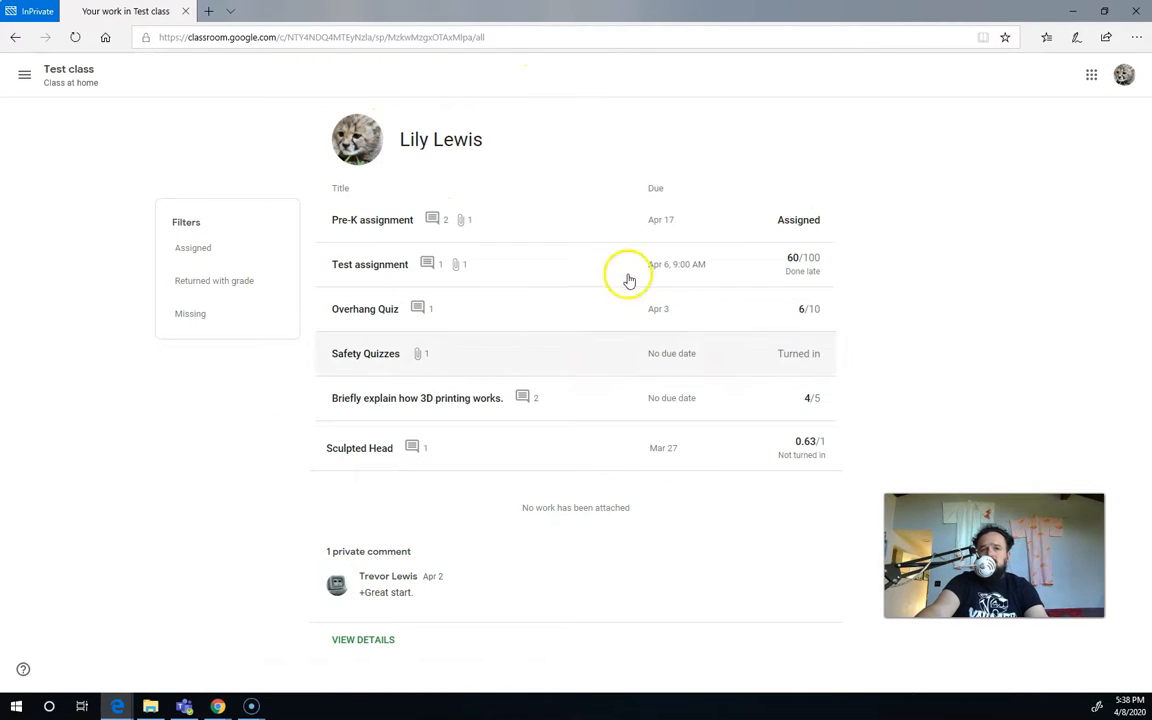
mouse_move(542, 307)
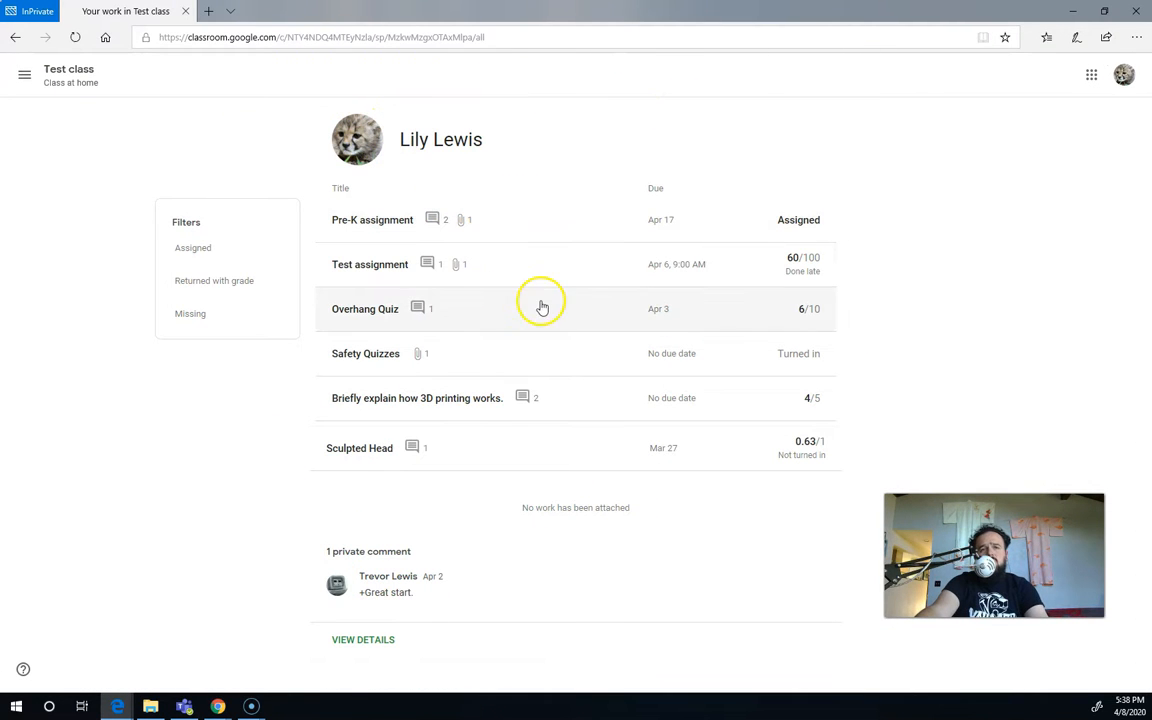
mouse_move(504, 270)
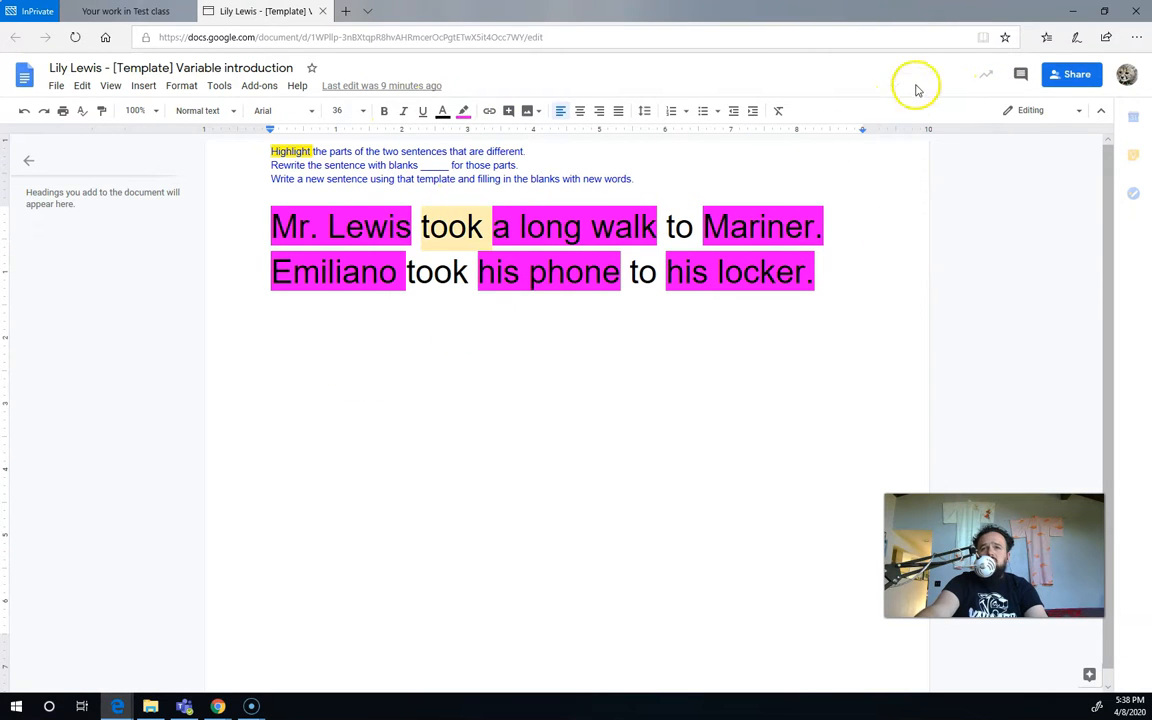
left_click(957, 74)
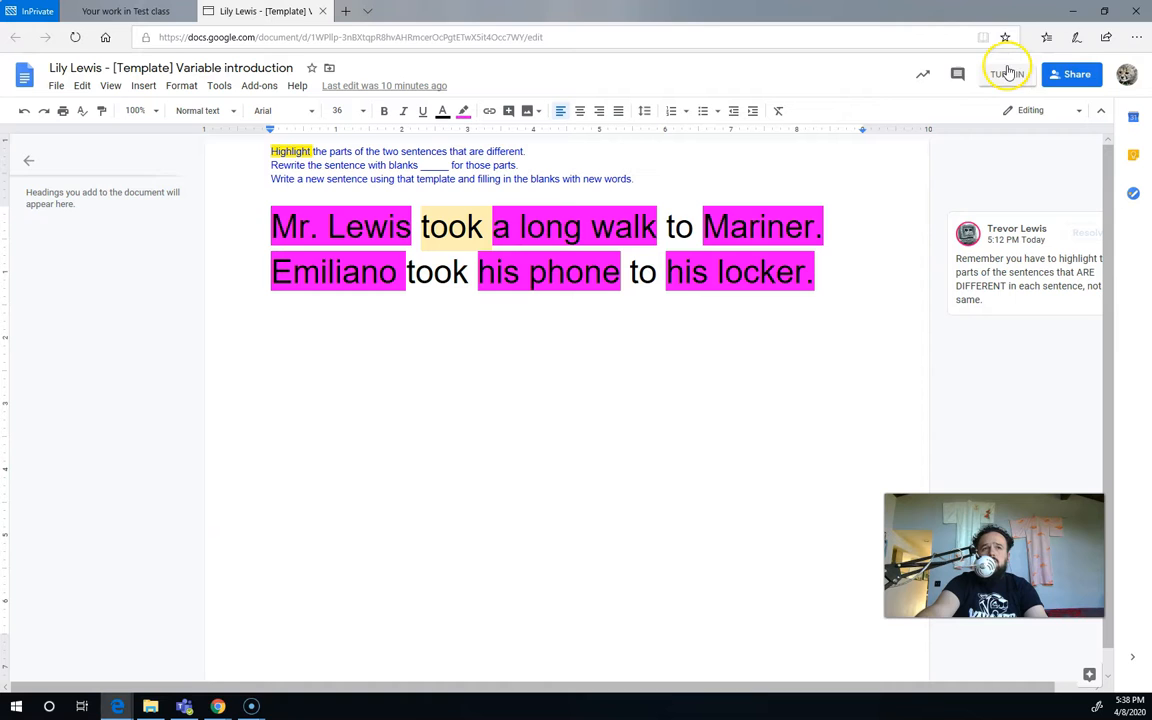
left_click(124, 11)
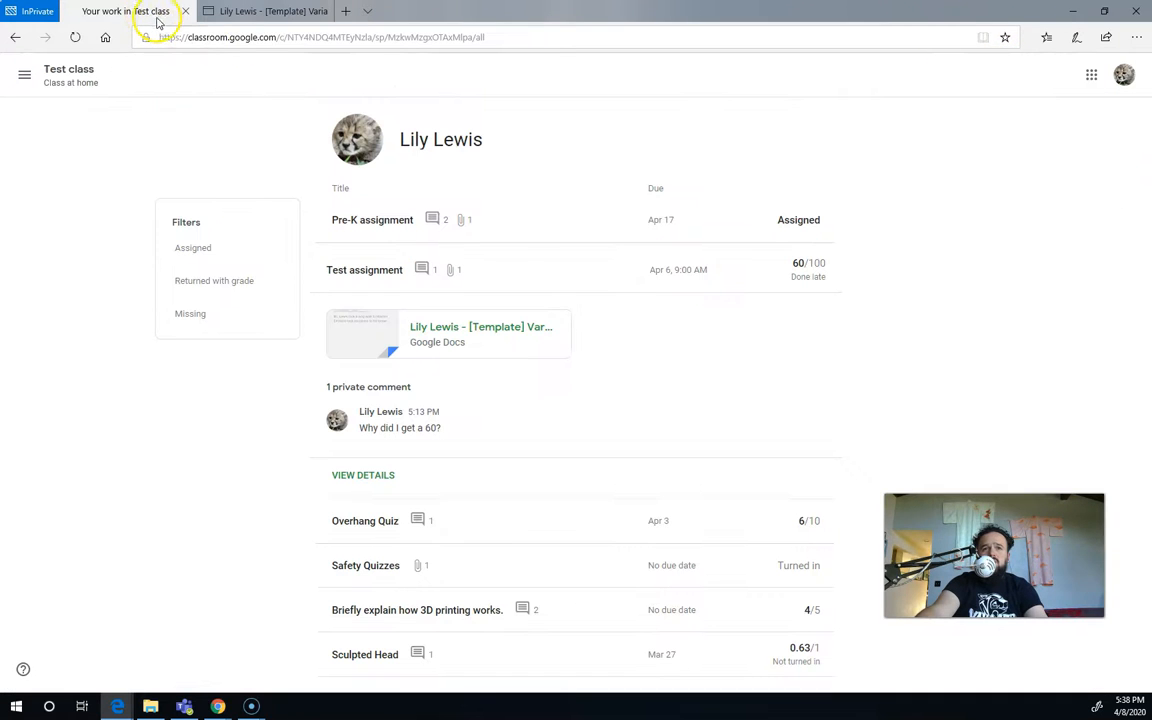
- Resubmit Test assignment with the Variable introduction document and confirm turning it in
left_click(362, 475)
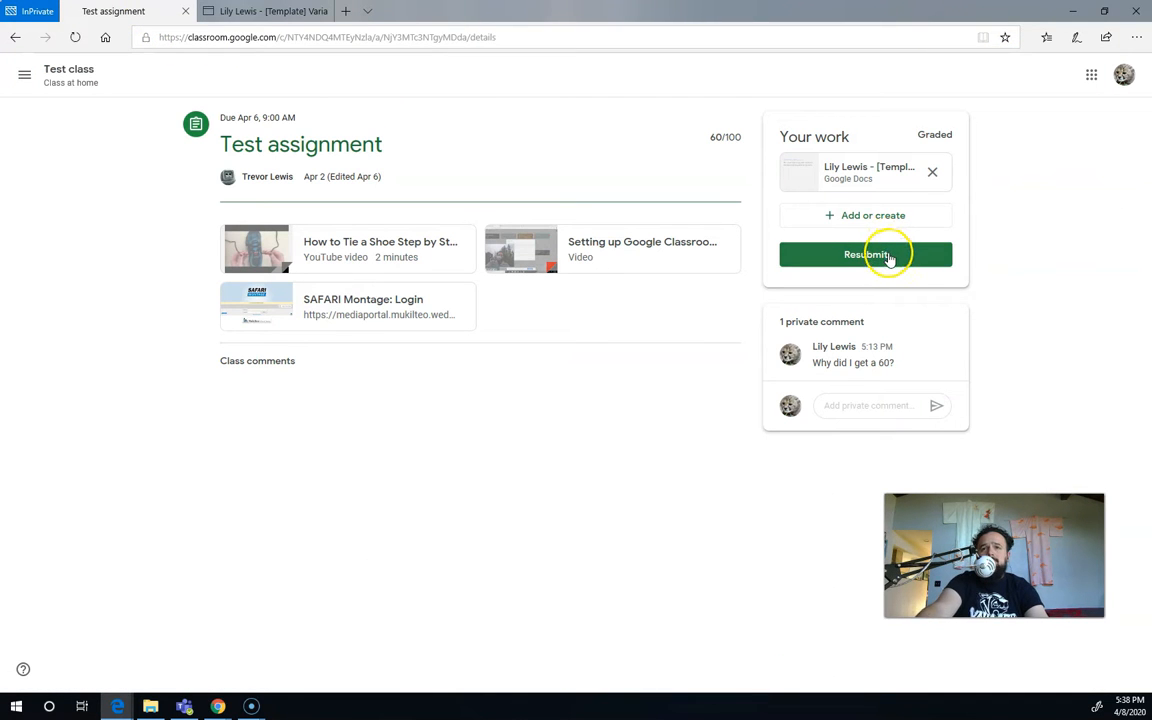
left_click(865, 254)
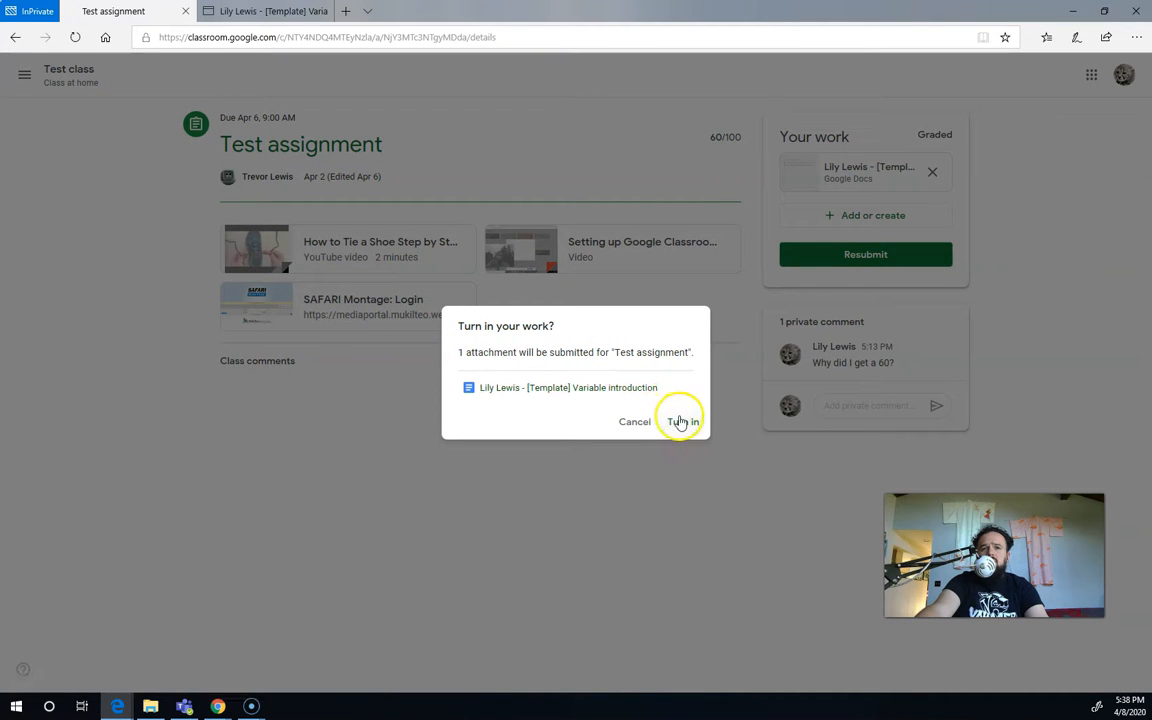
left_click(681, 421)
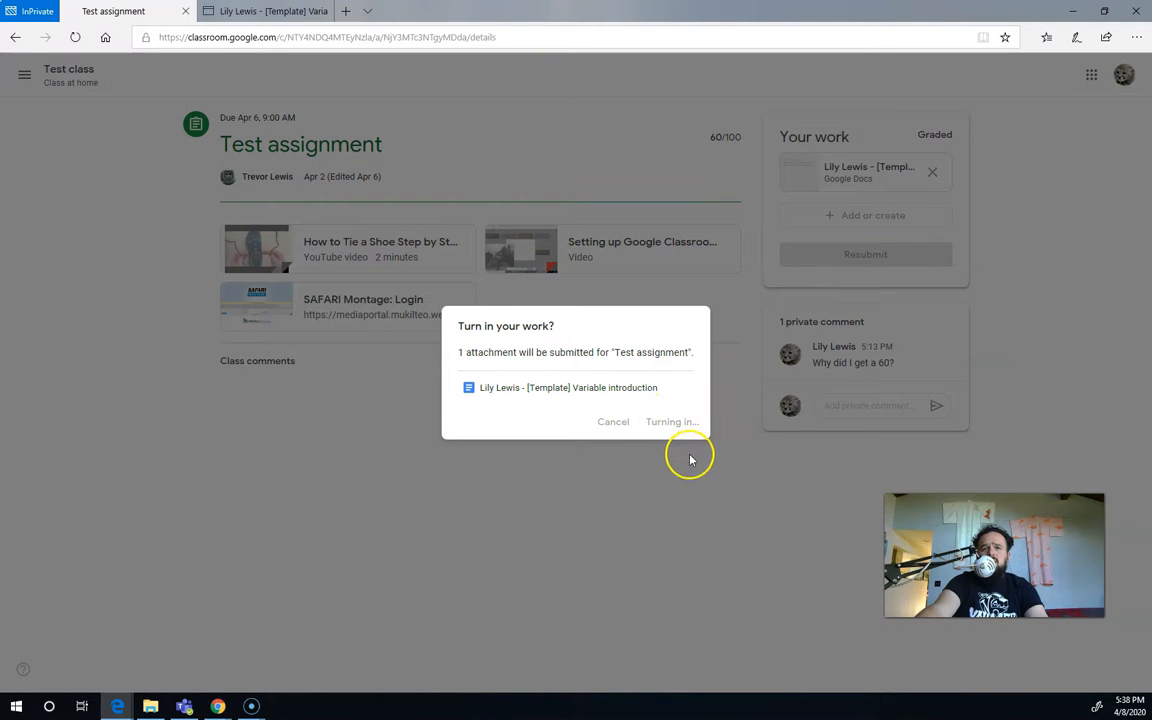
left_click(671, 421)
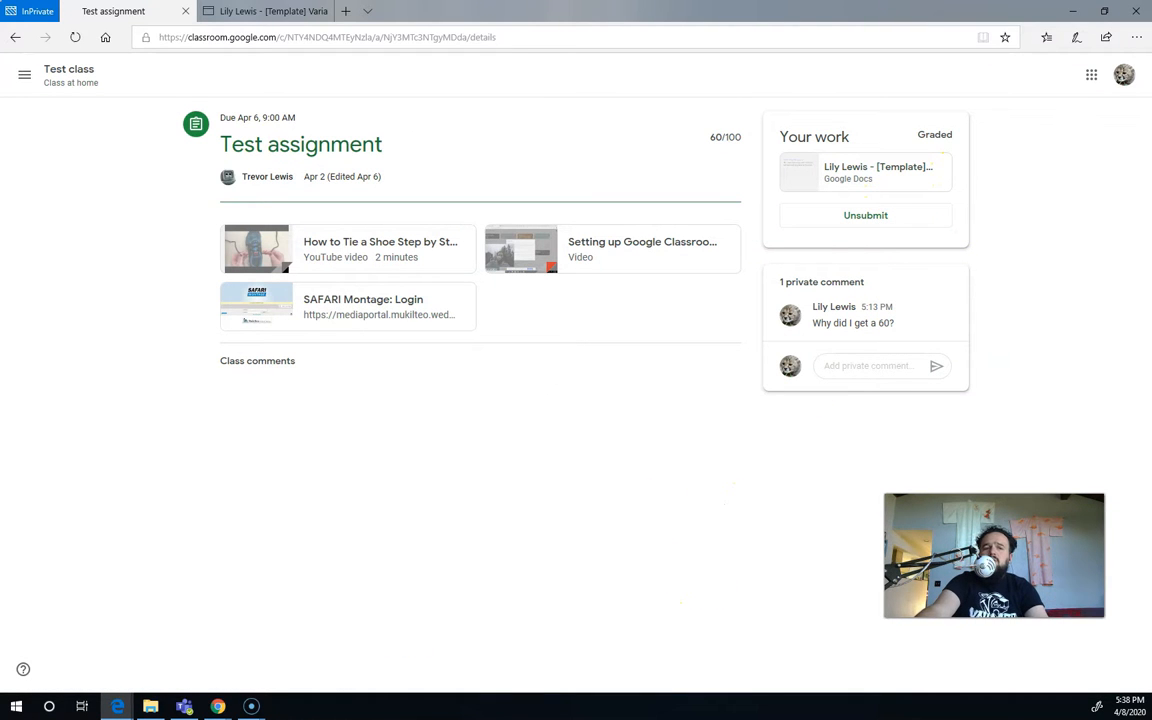
mouse_move(225, 643)
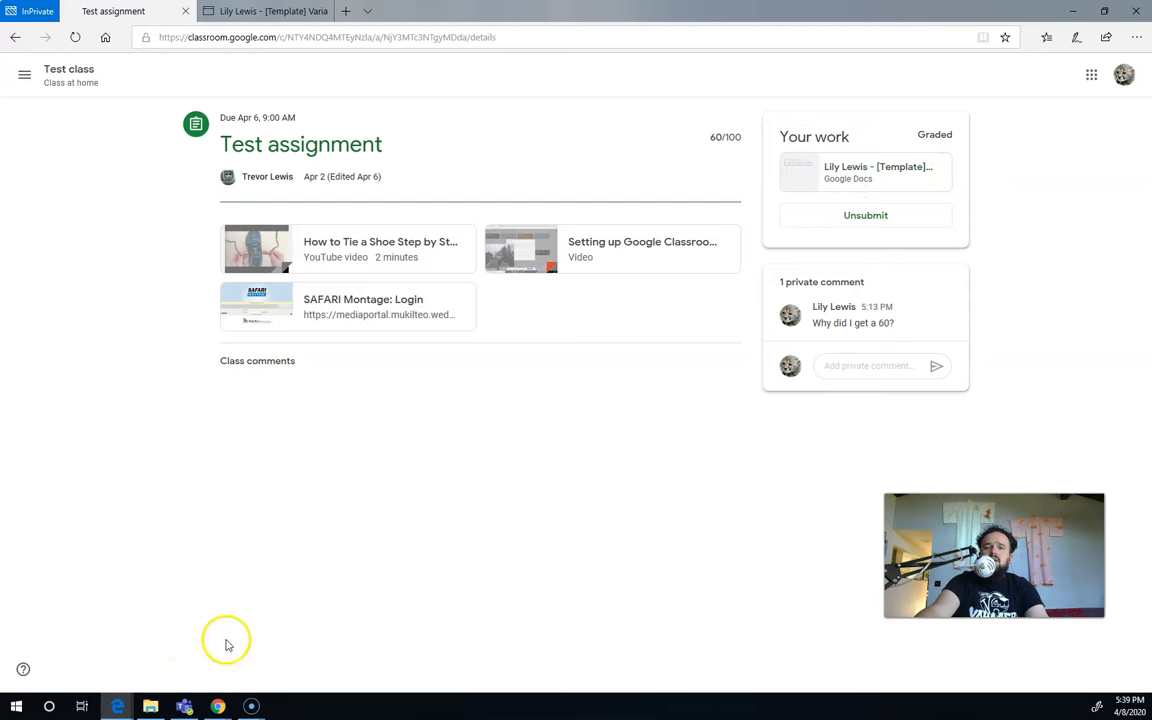
mouse_move(600, 444)
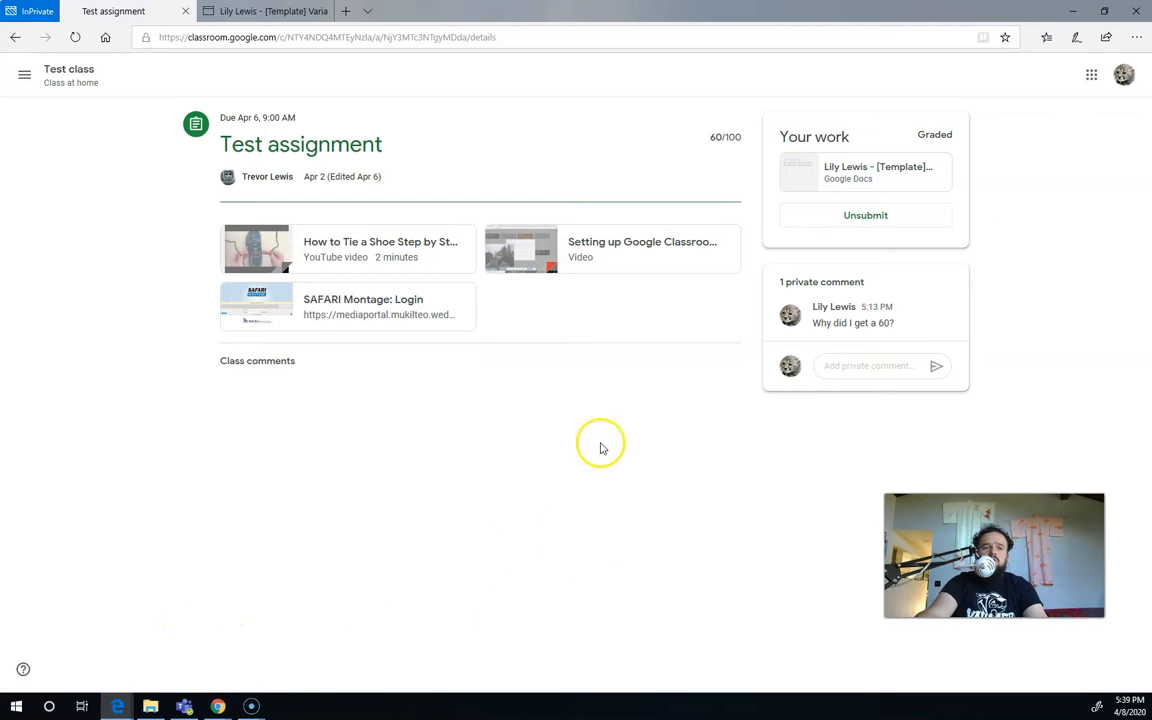